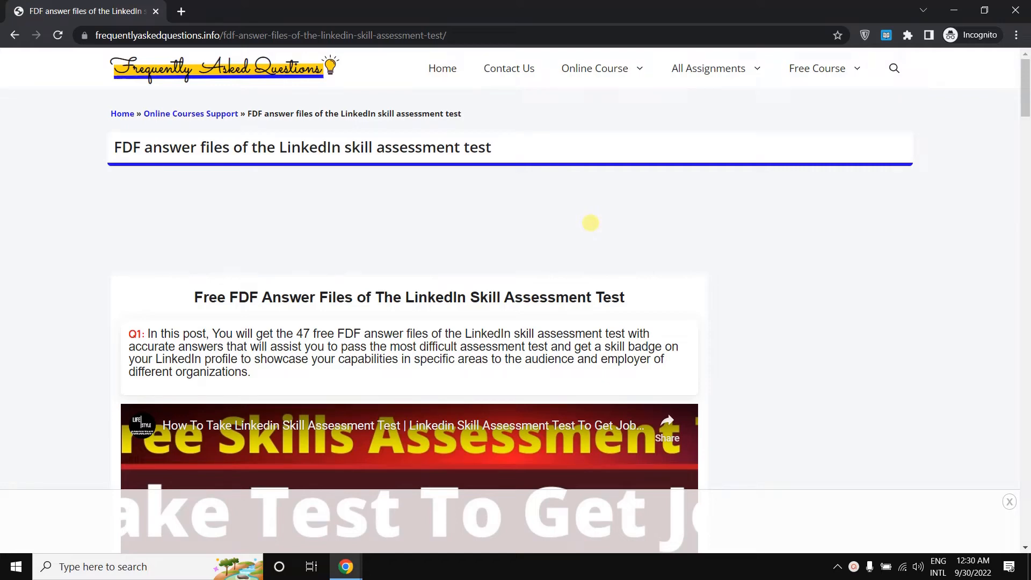
mouse_move(591, 226)
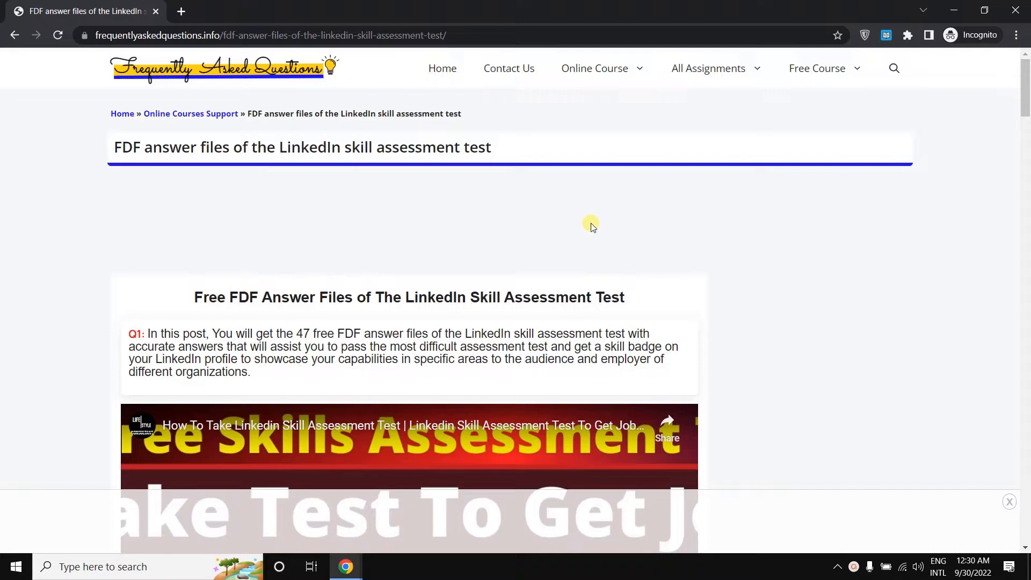
mouse_move(318, 291)
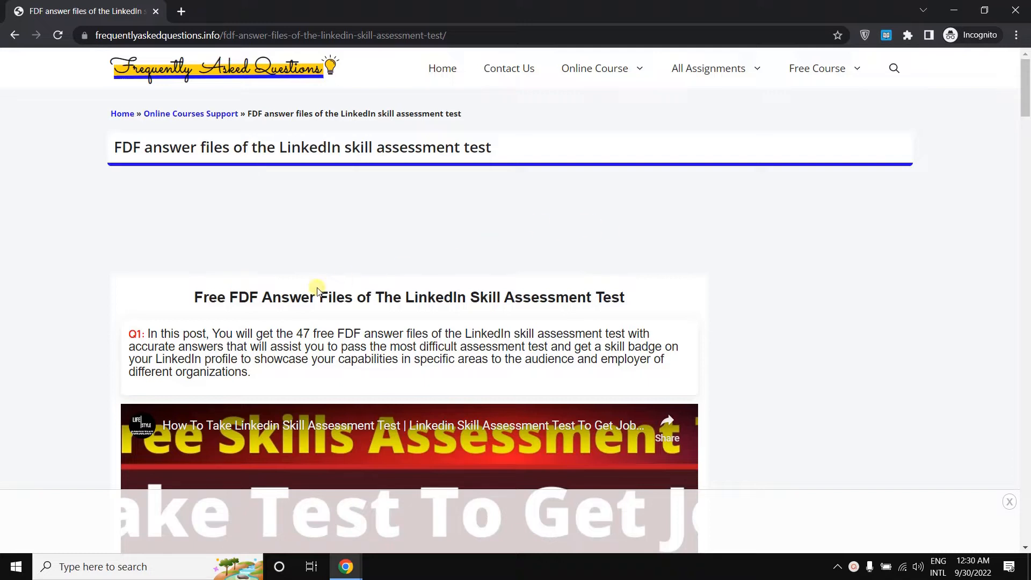
mouse_move(422, 313)
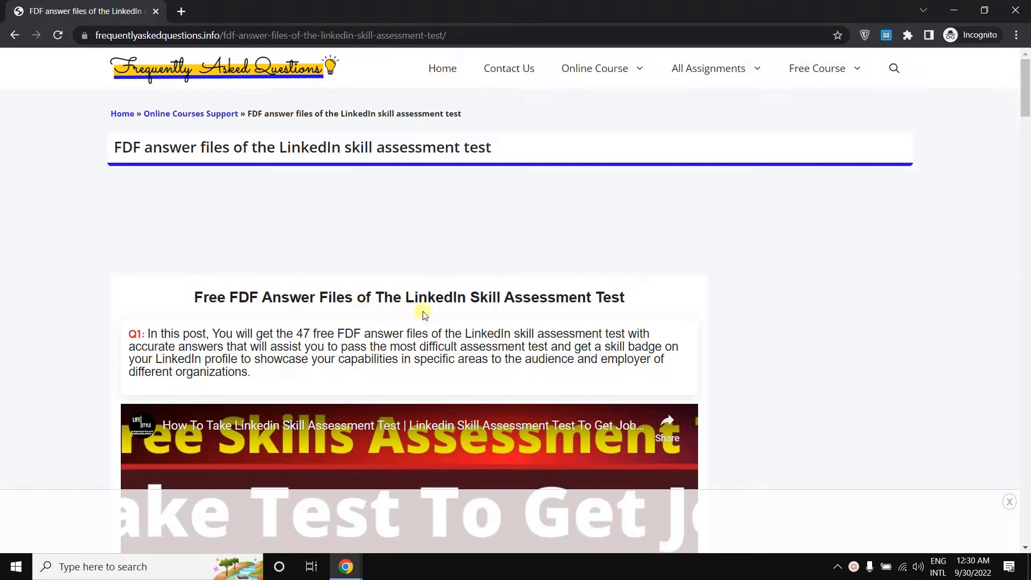
mouse_move(710, 284)
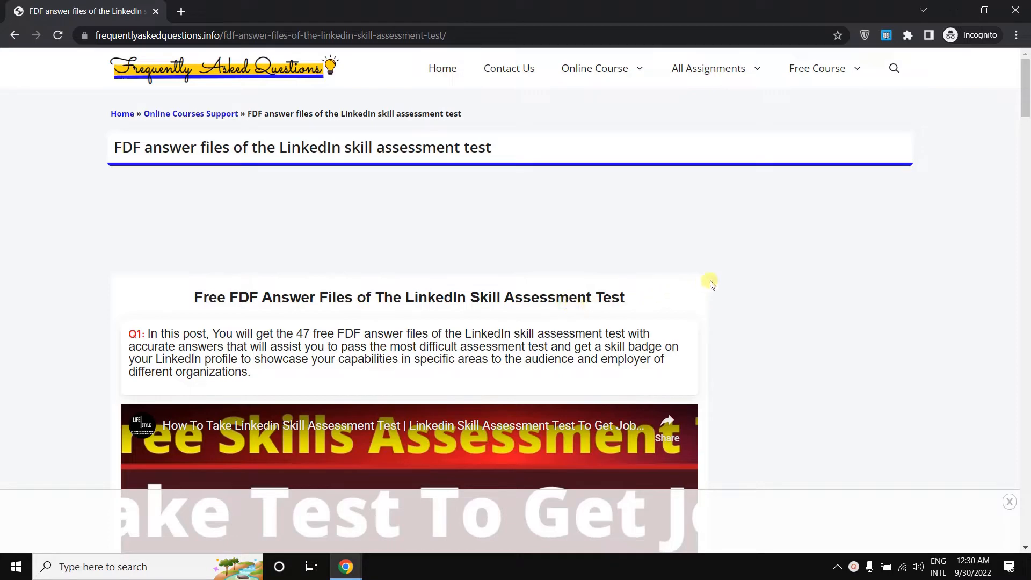
mouse_move(733, 275)
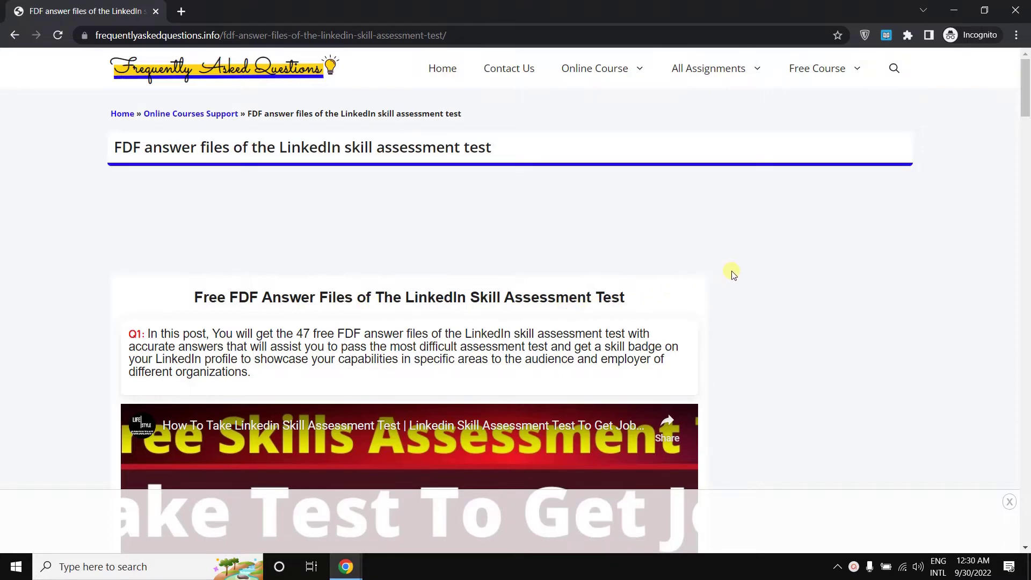
Scroll the article down to the embedded YouTube video and the free-files steps section
scroll(down, 3)
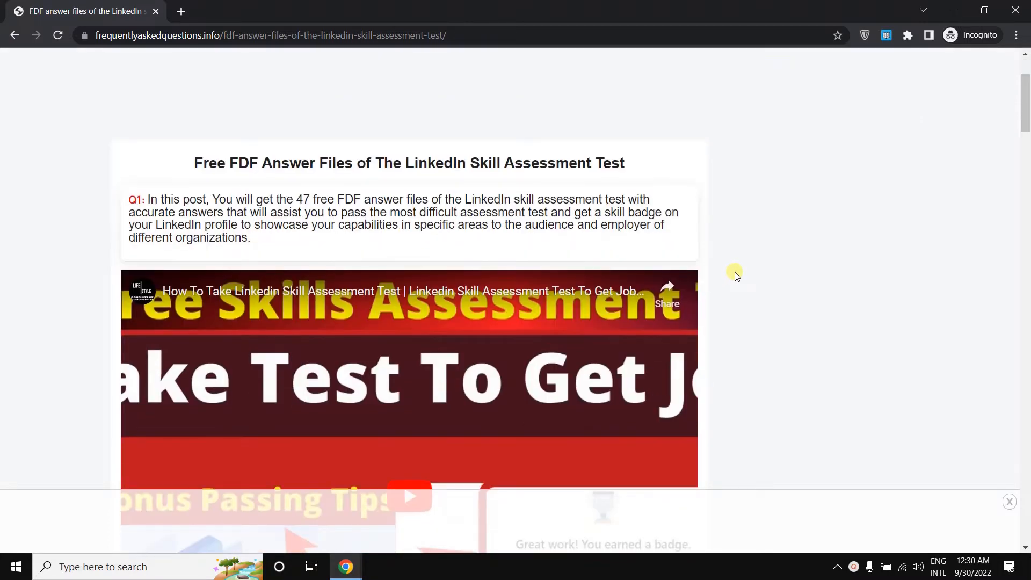
scroll(down, 3)
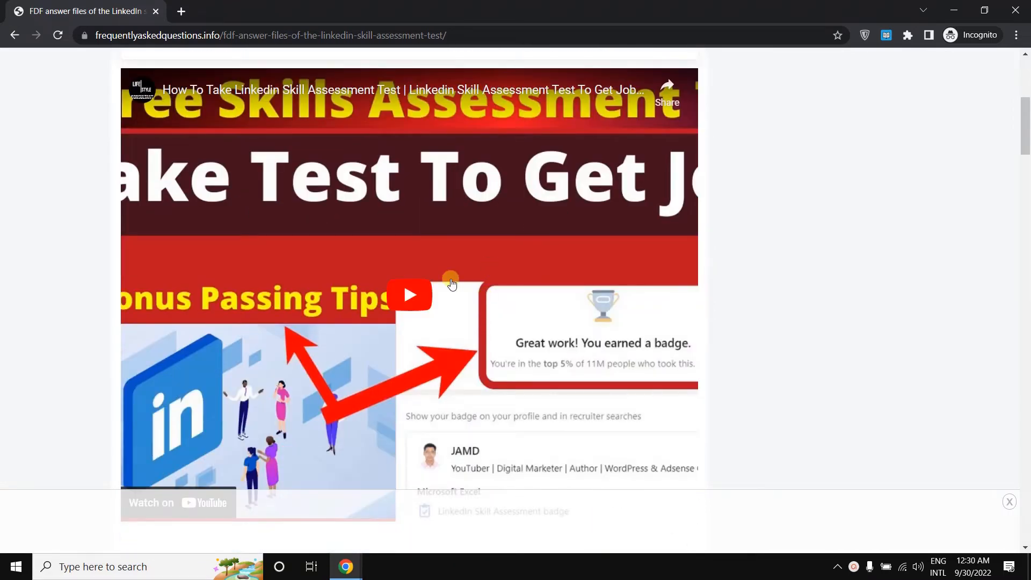
mouse_move(276, 282)
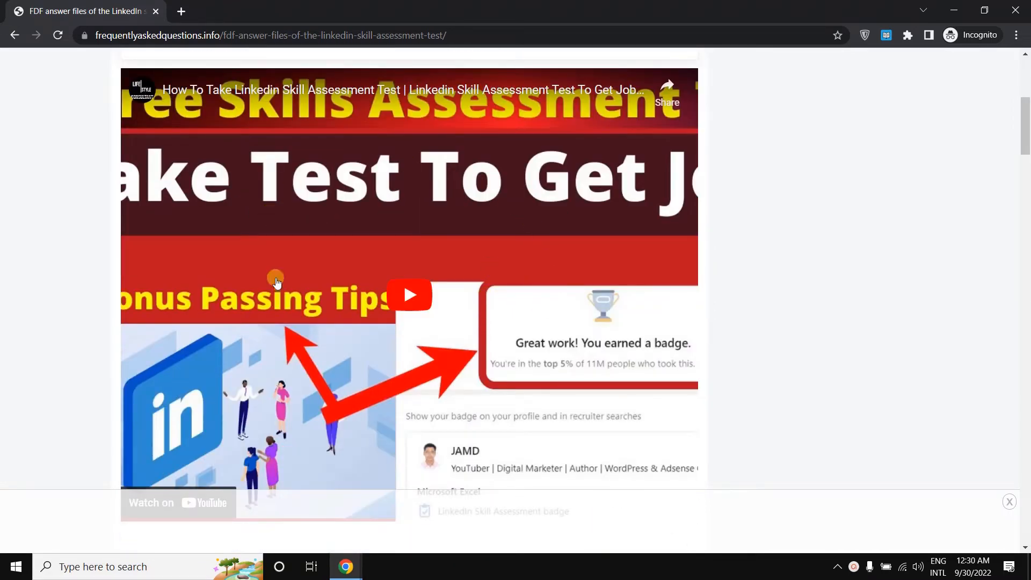
mouse_move(355, 293)
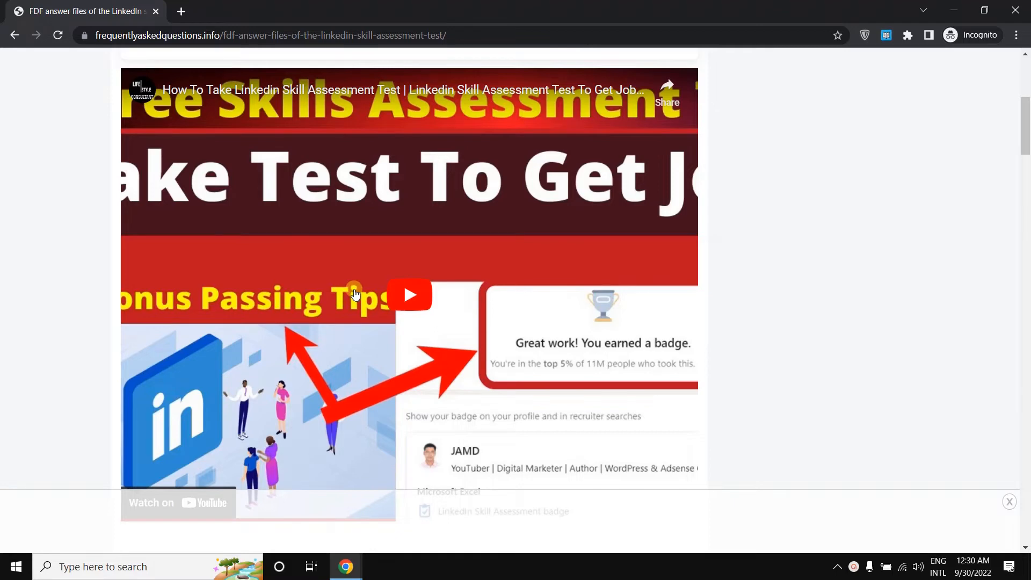
mouse_move(125, 256)
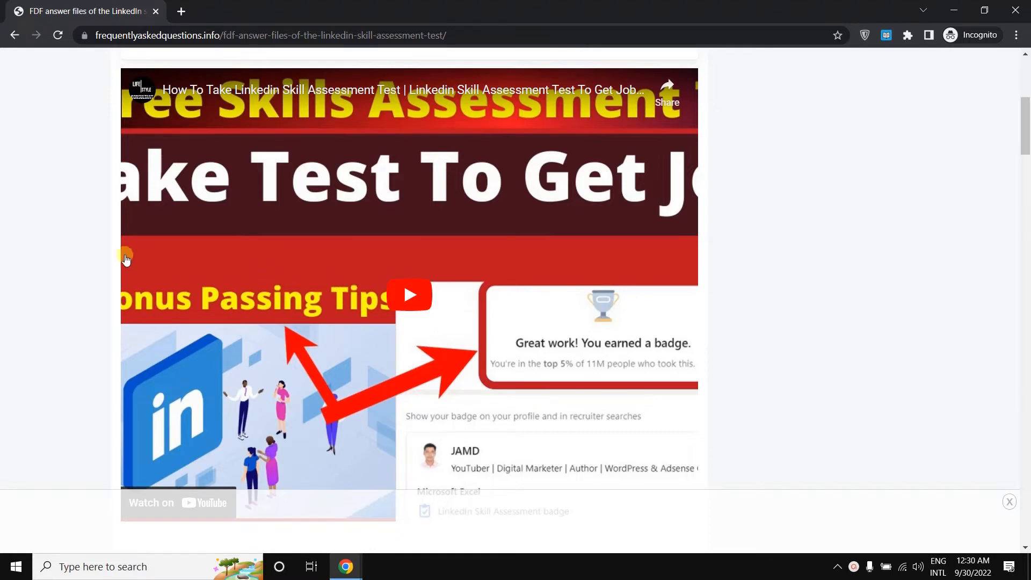
scroll(up, 3)
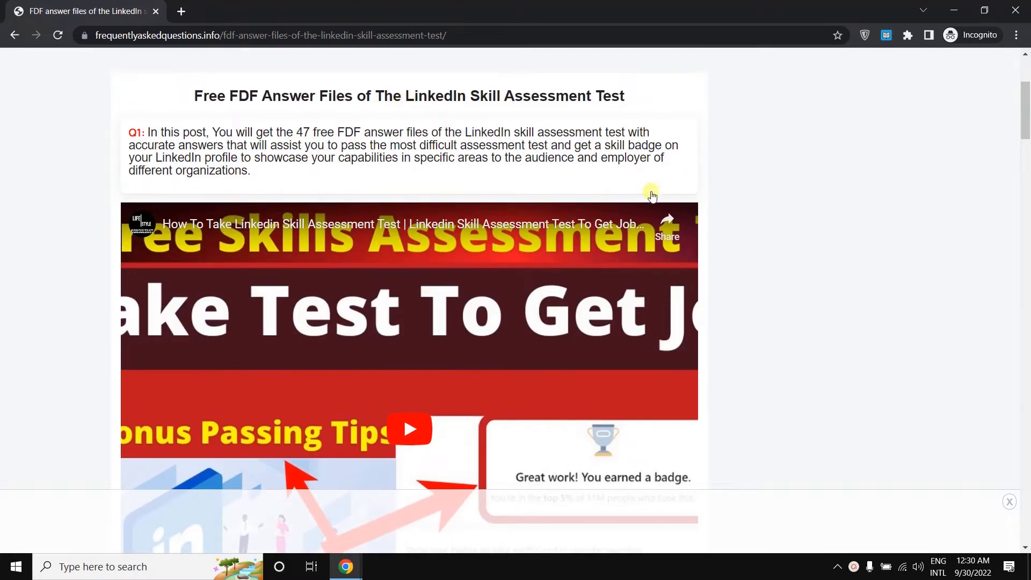
mouse_move(747, 222)
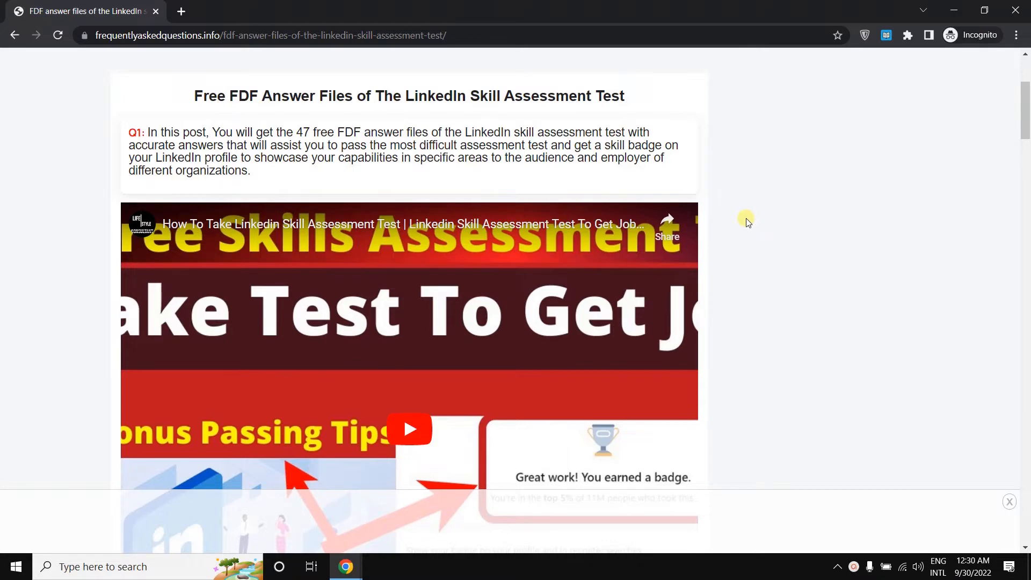
scroll(down, 3)
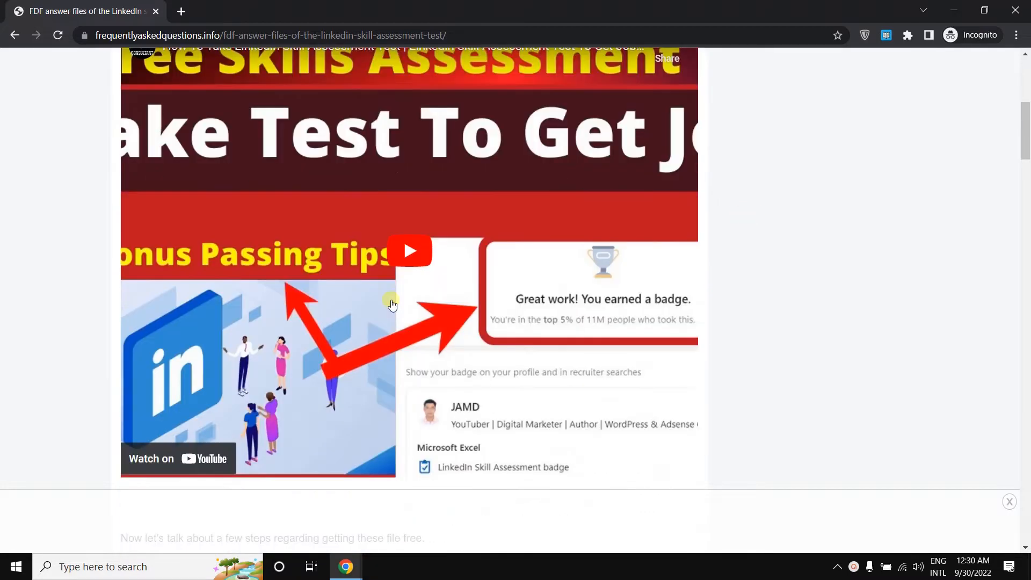
scroll(down, 3)
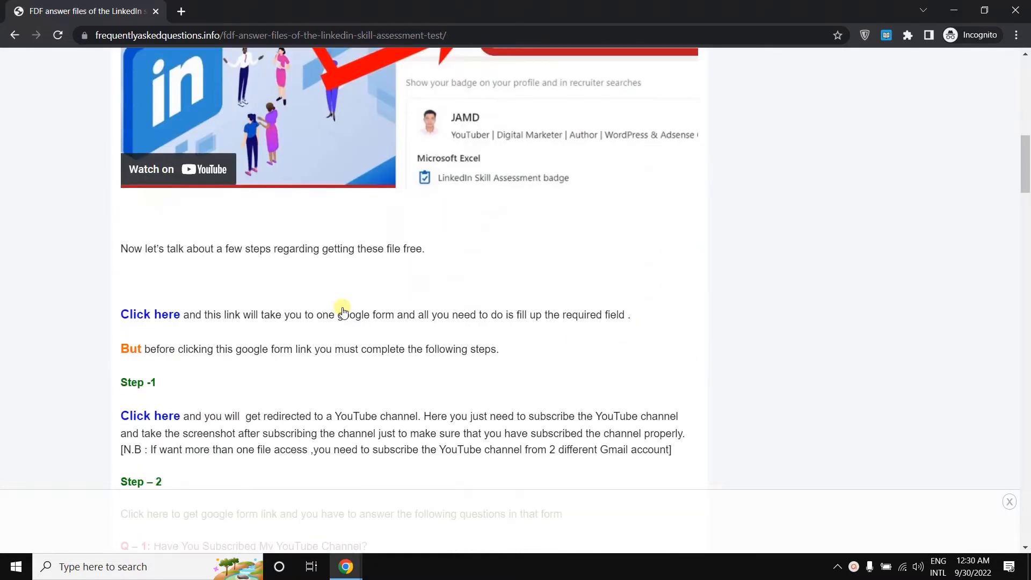
scroll(up, 3)
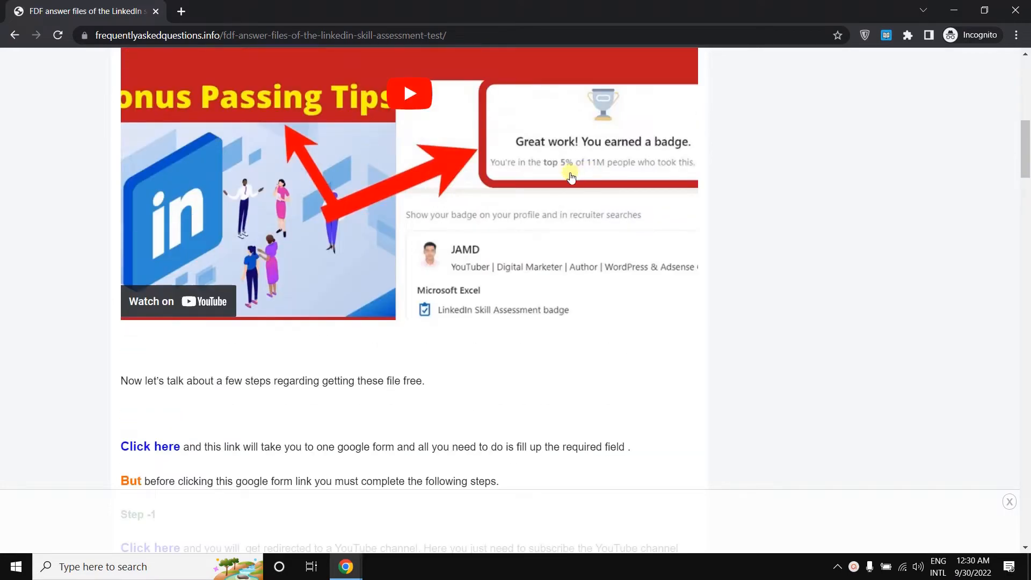
mouse_move(394, 194)
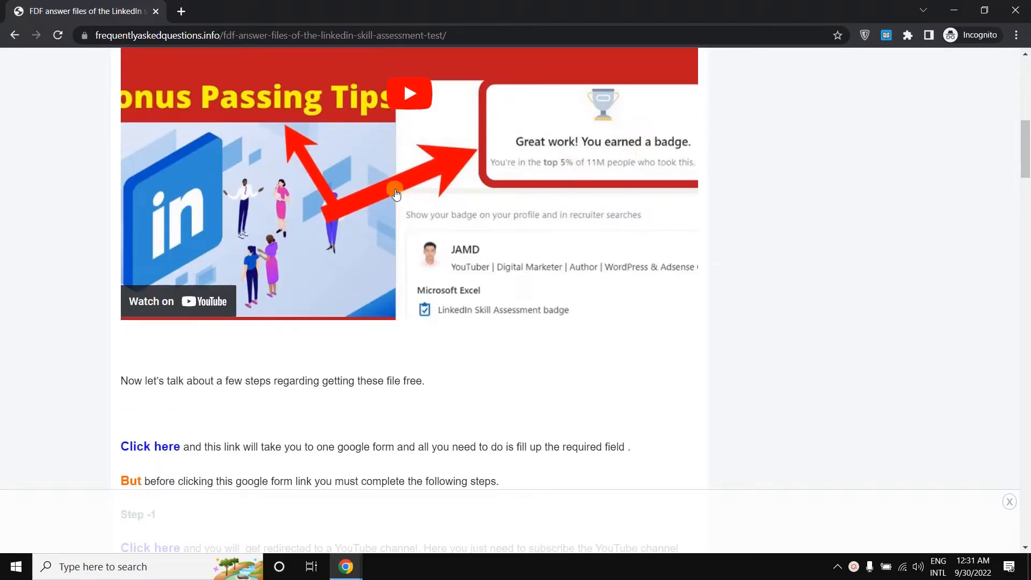
scroll(down, 3)
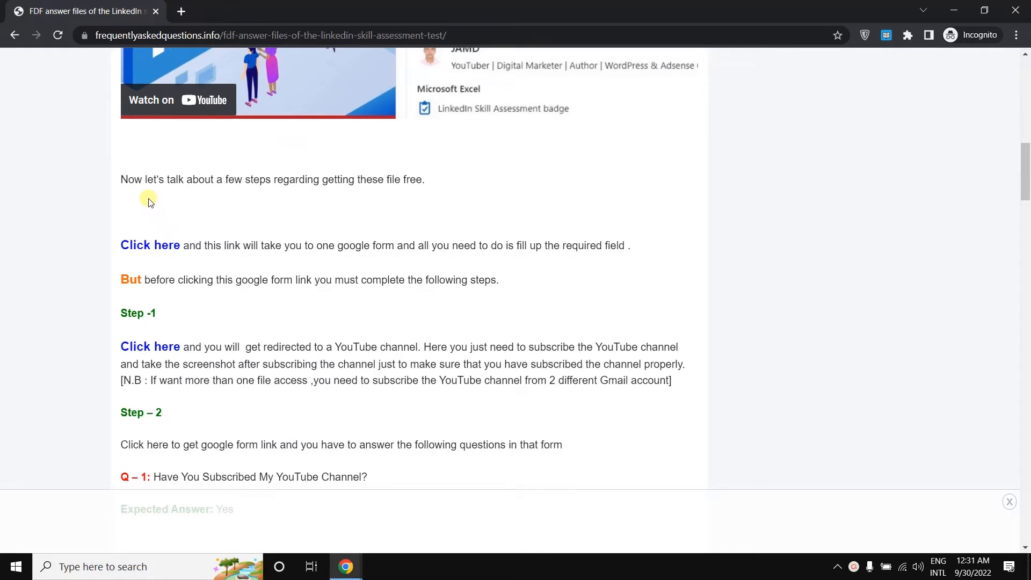
mouse_move(329, 193)
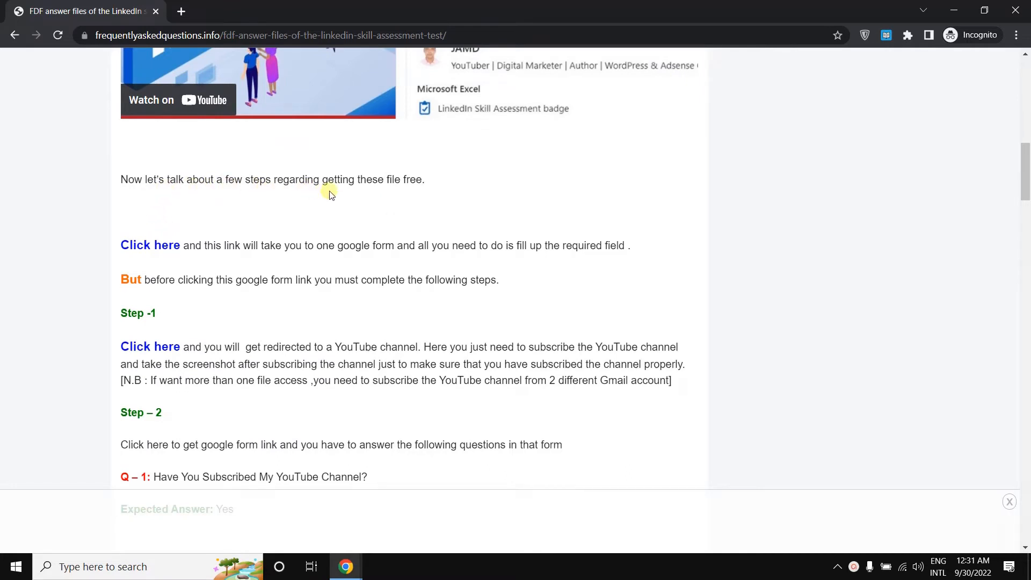
mouse_move(421, 189)
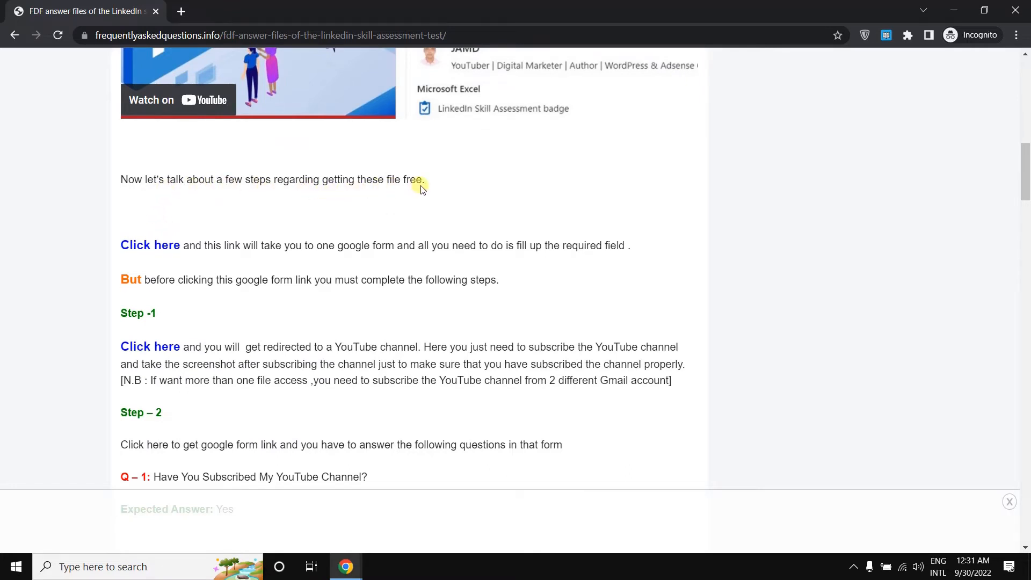
scroll(down, 3)
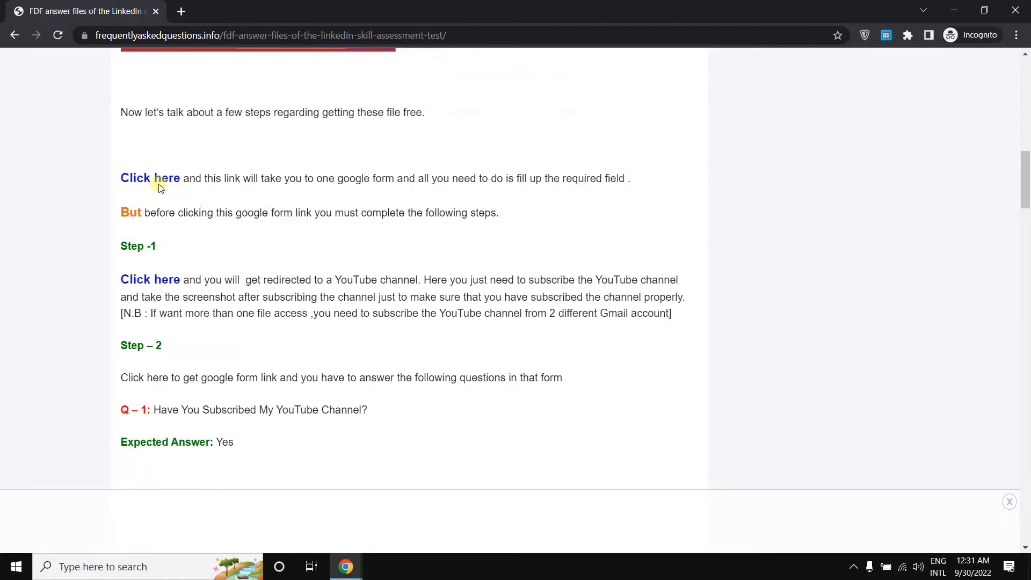
scroll(up, 3)
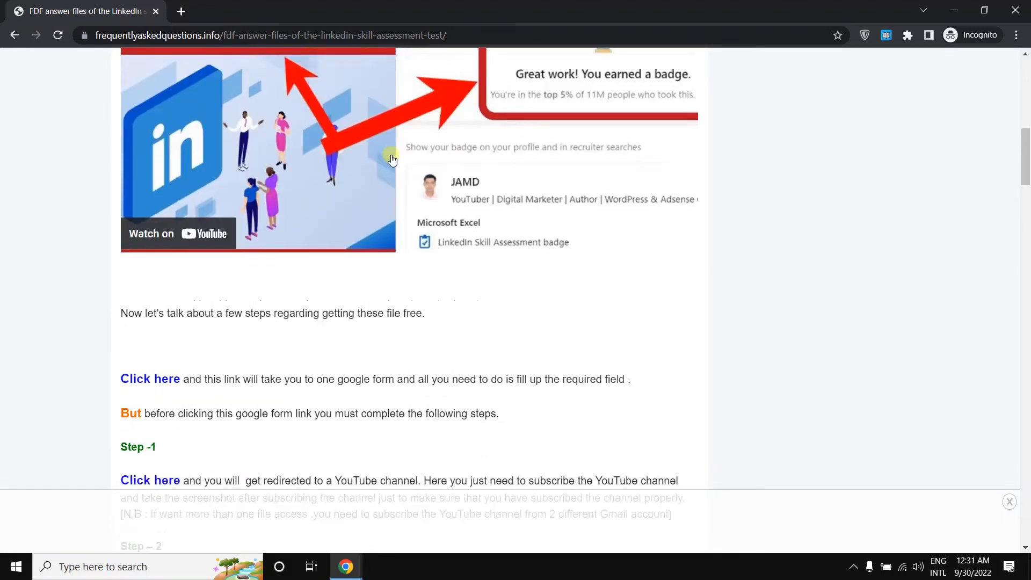
scroll(up, 3)
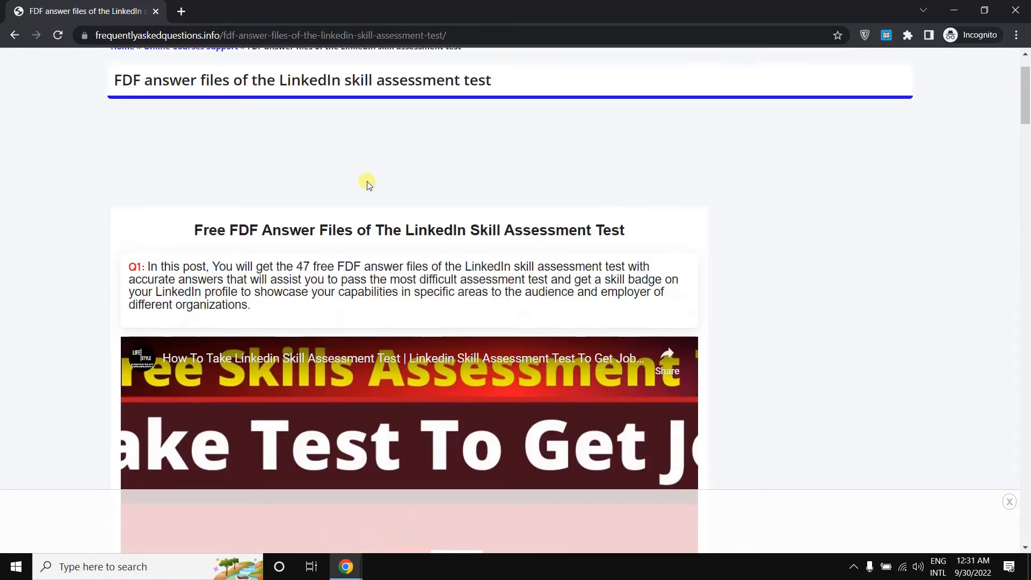
mouse_move(256, 200)
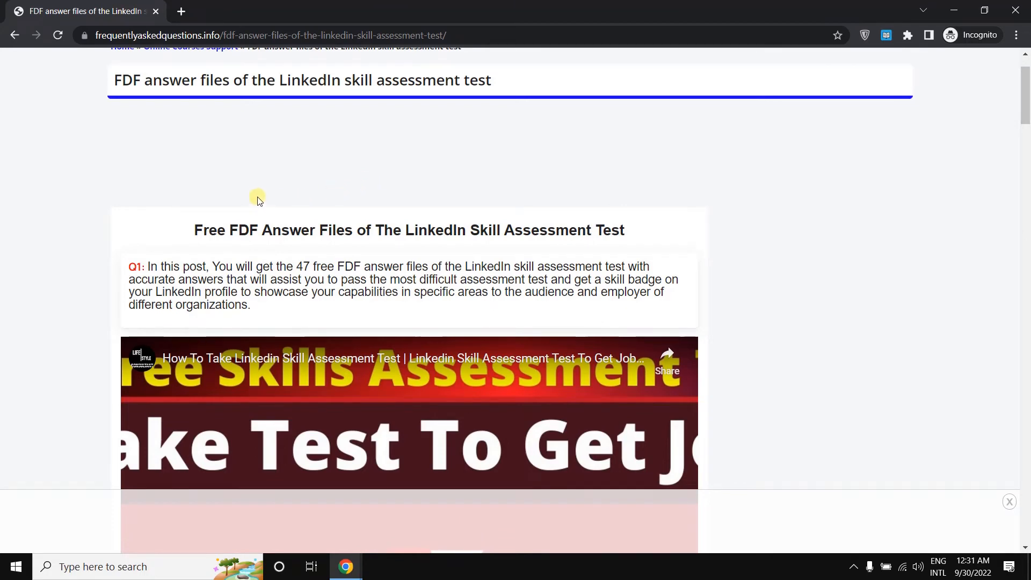
scroll(up, 3)
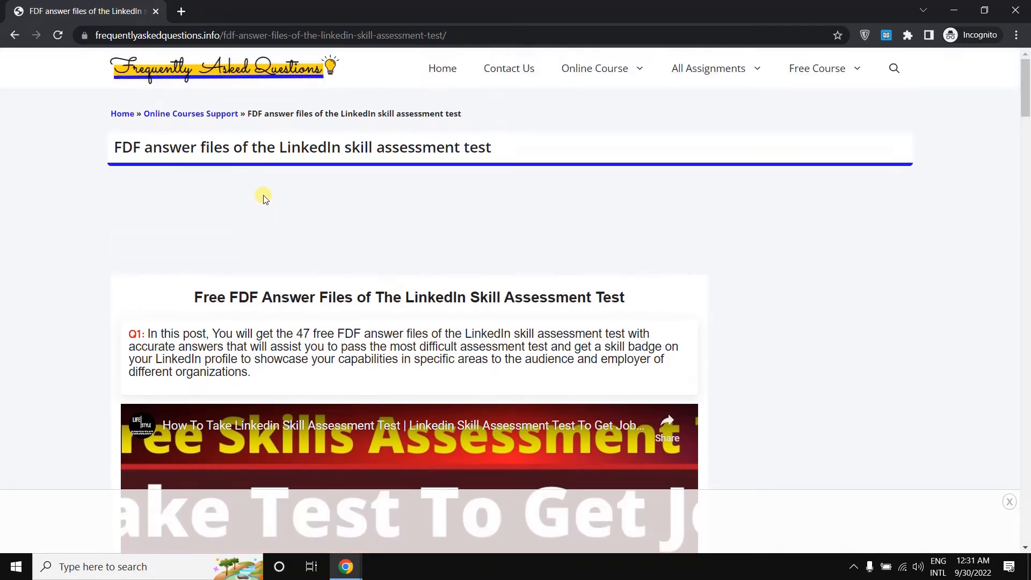
scroll(up, 3)
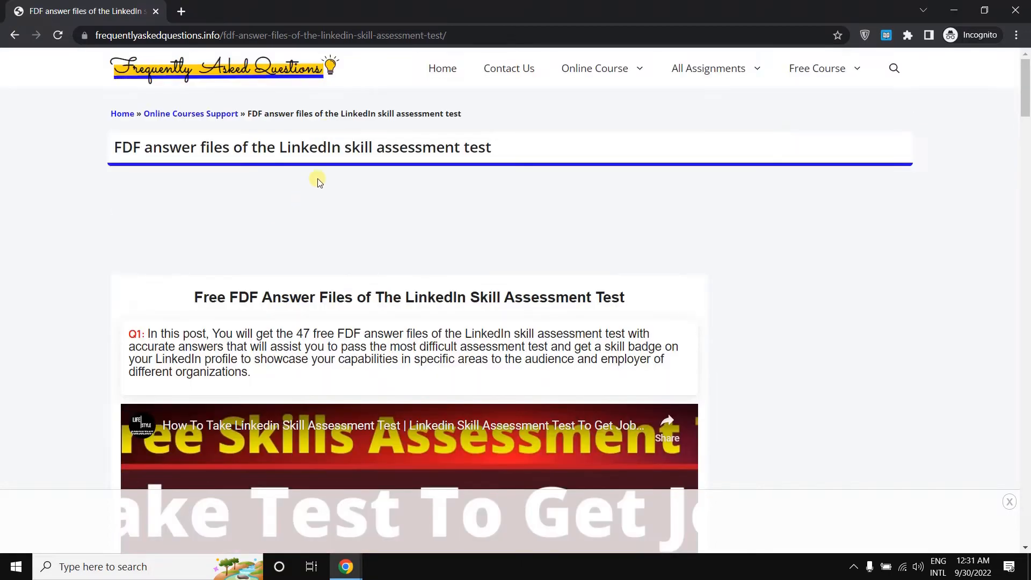
scroll(down, 3)
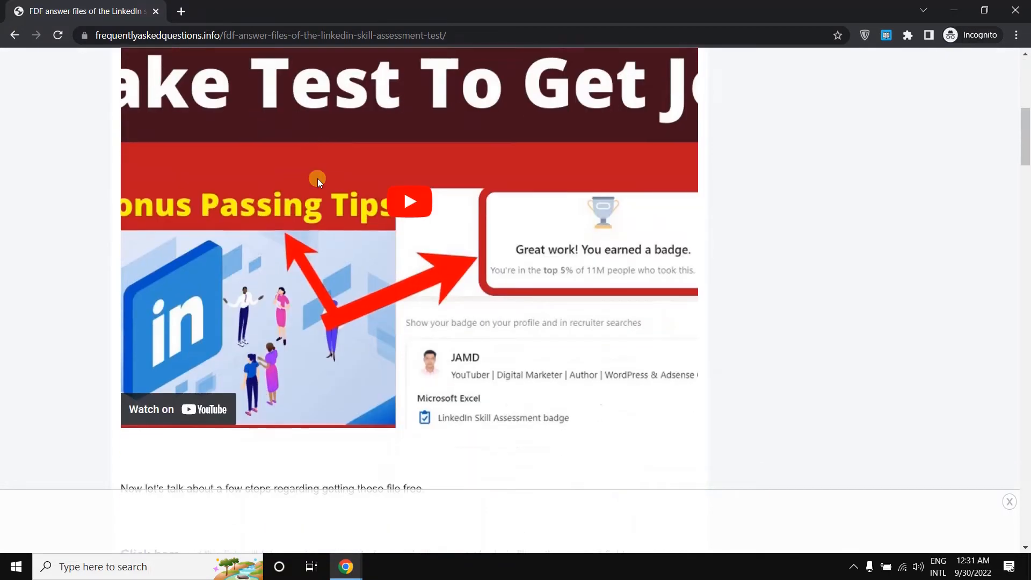
Open the Step 1 'Click here' YouTube link in a new tab
scroll(down, 3)
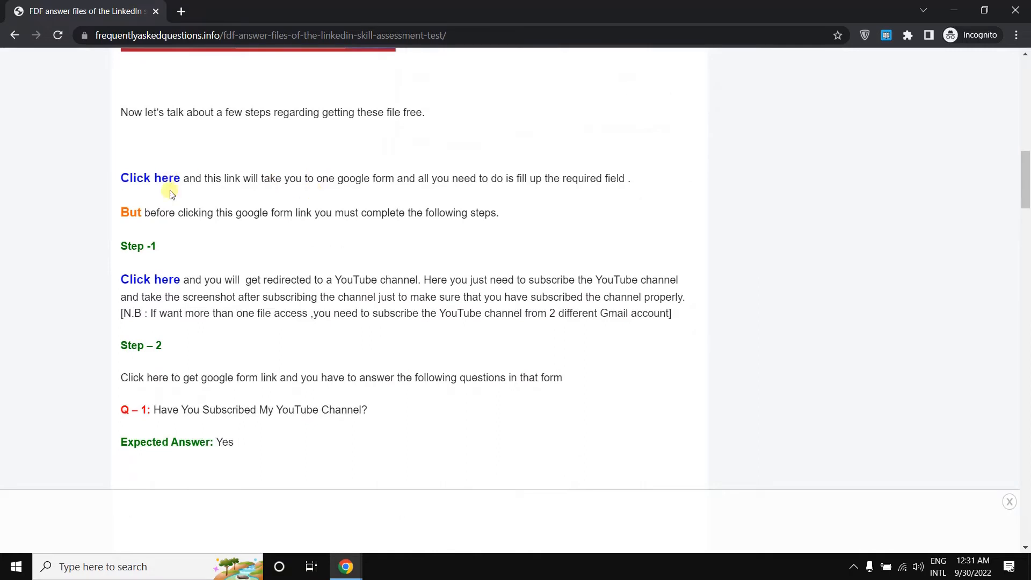
mouse_move(249, 291)
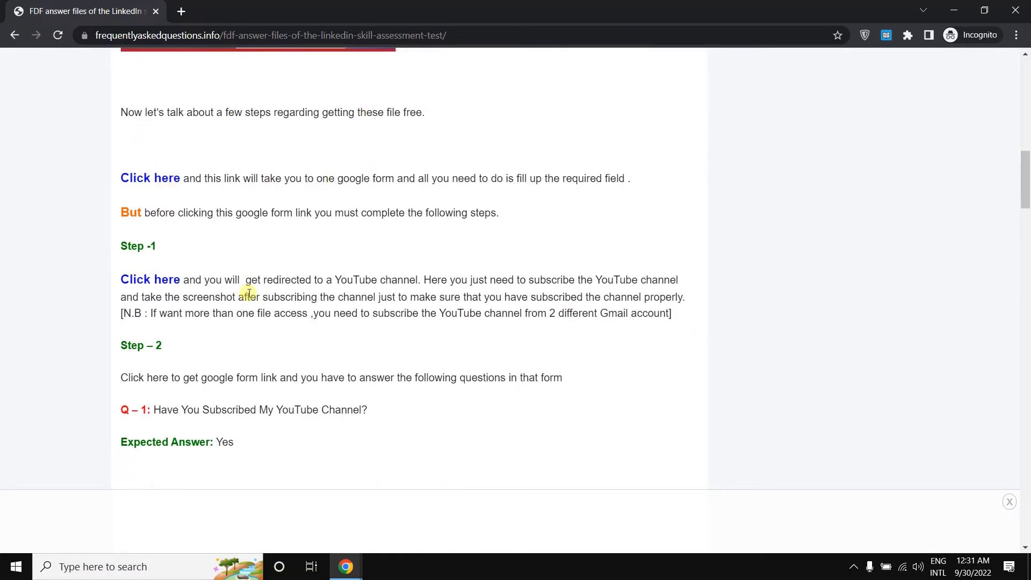
mouse_move(242, 223)
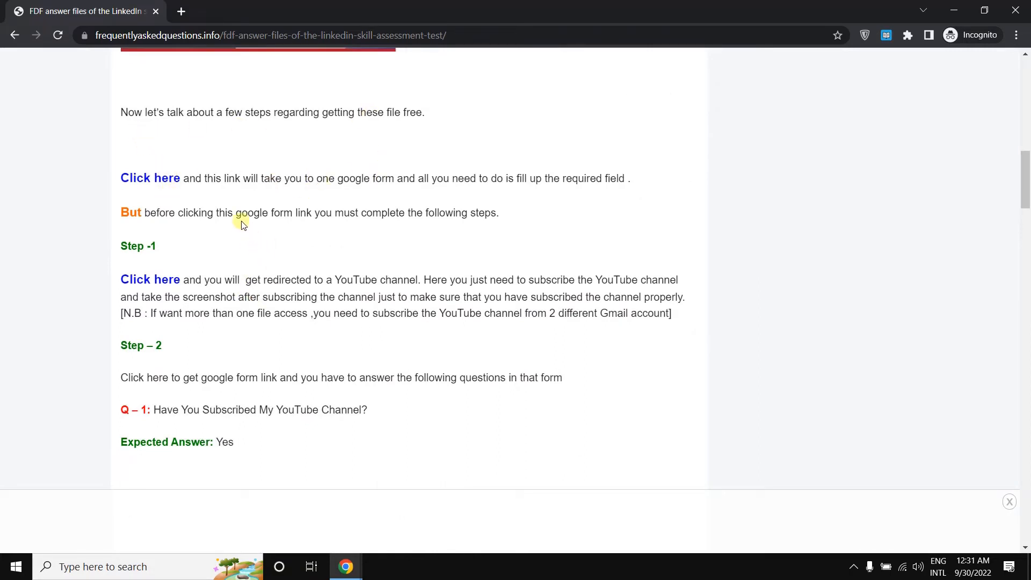
mouse_move(246, 182)
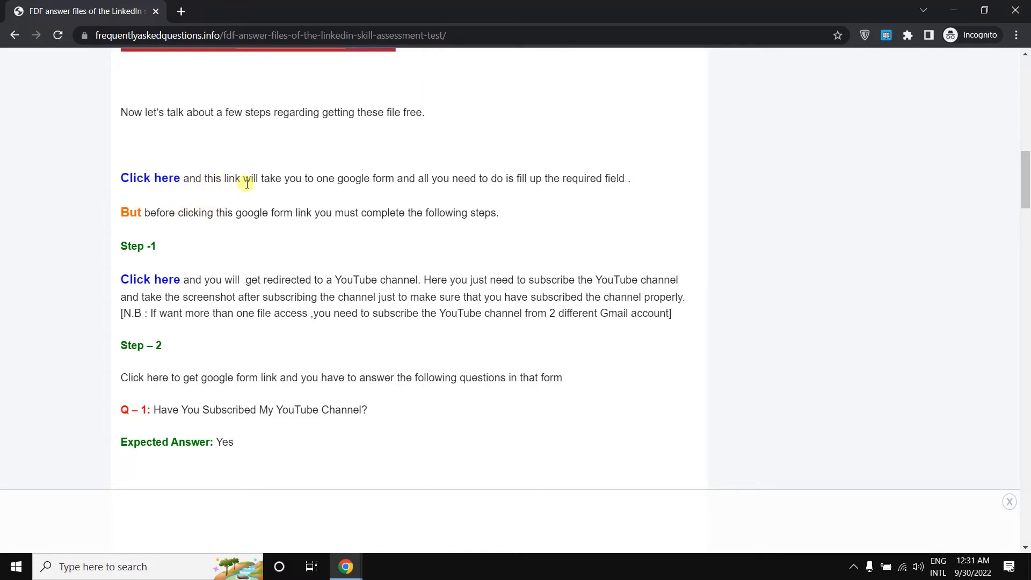
mouse_move(359, 184)
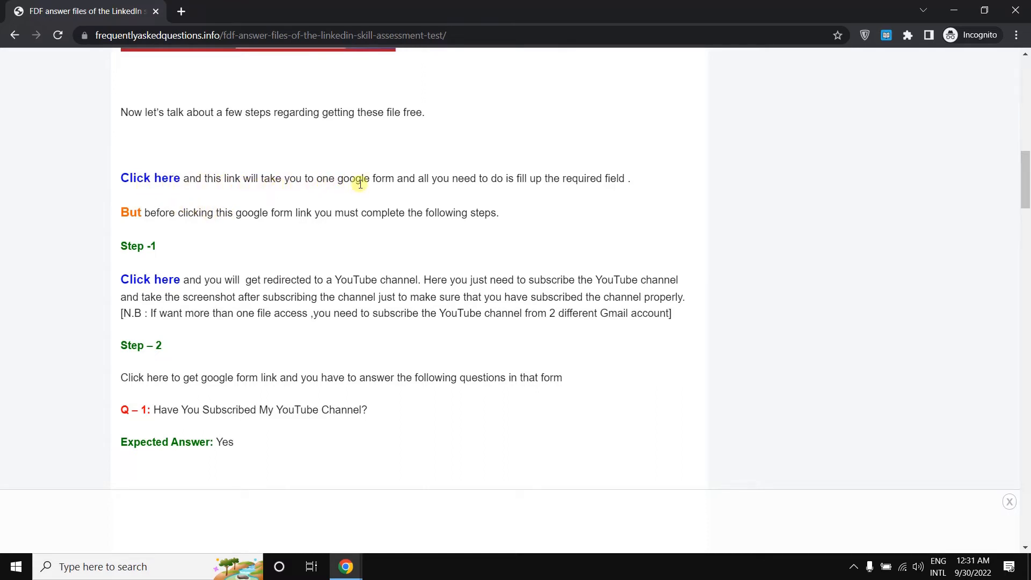
mouse_move(487, 188)
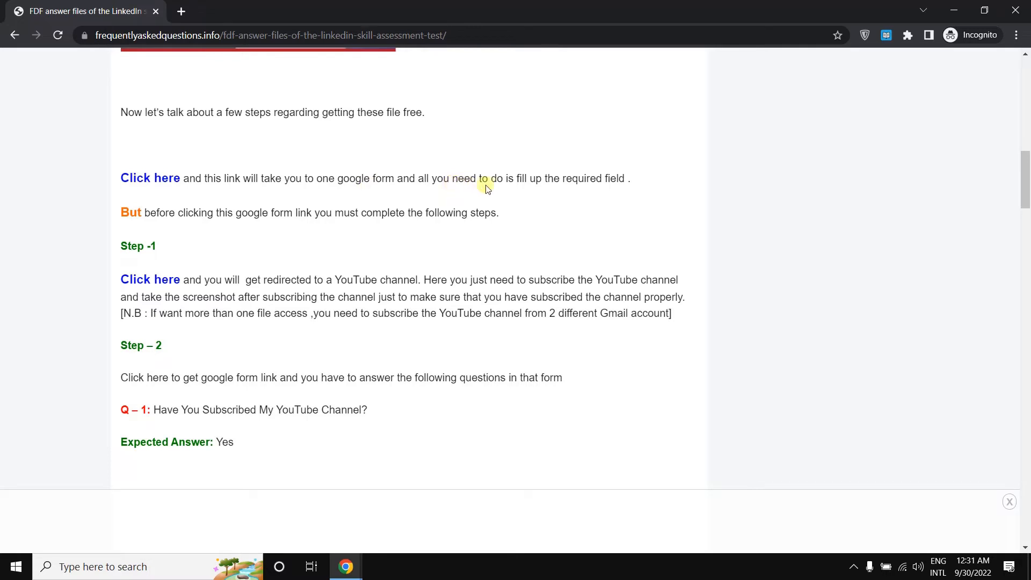
mouse_move(638, 187)
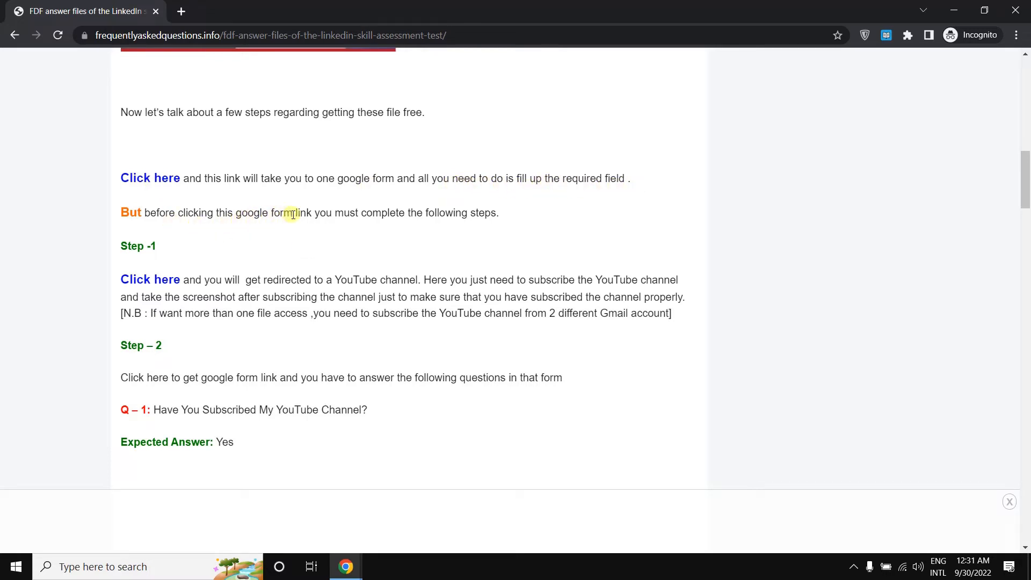
mouse_move(167, 246)
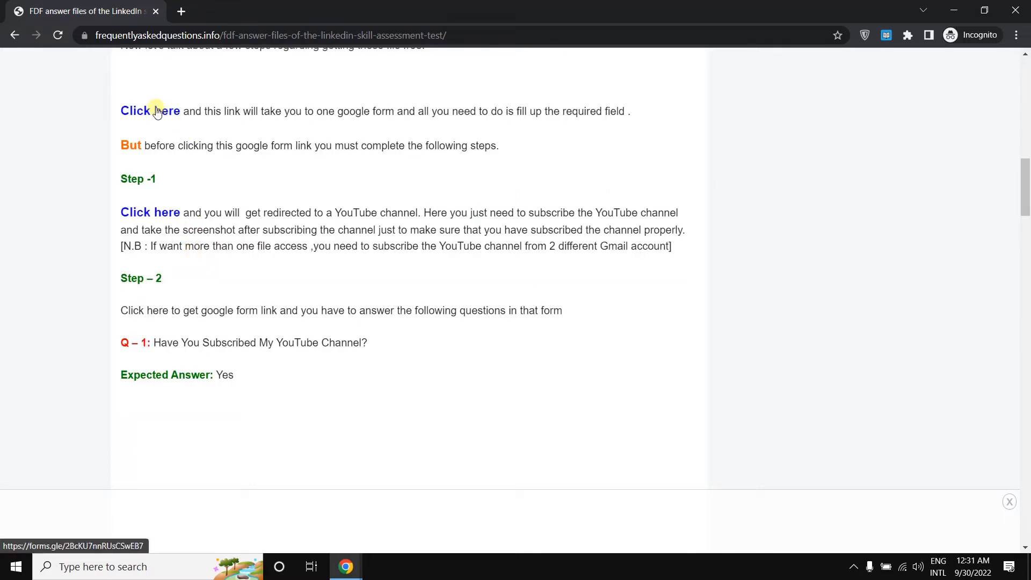
mouse_move(181, 337)
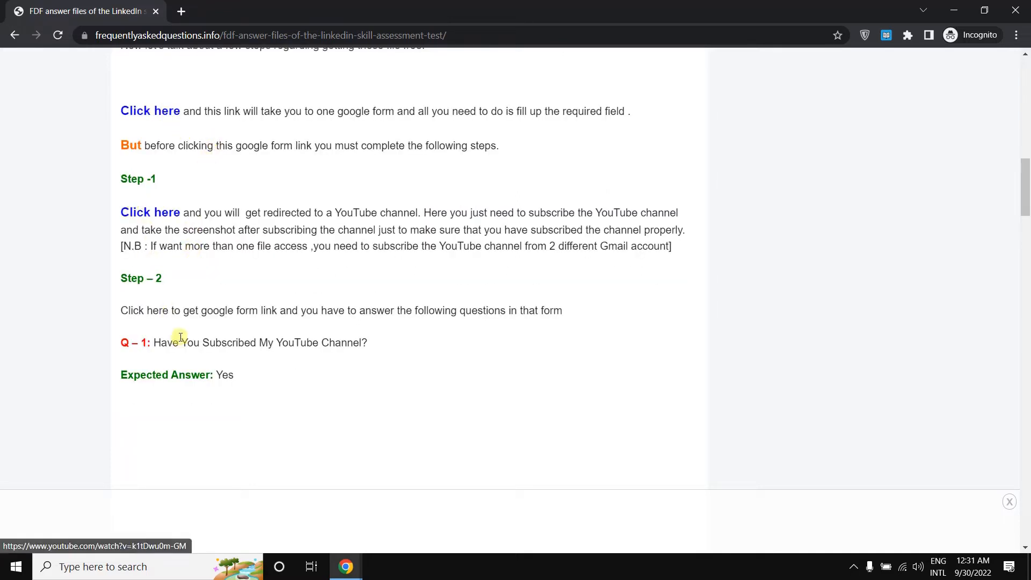
mouse_move(197, 194)
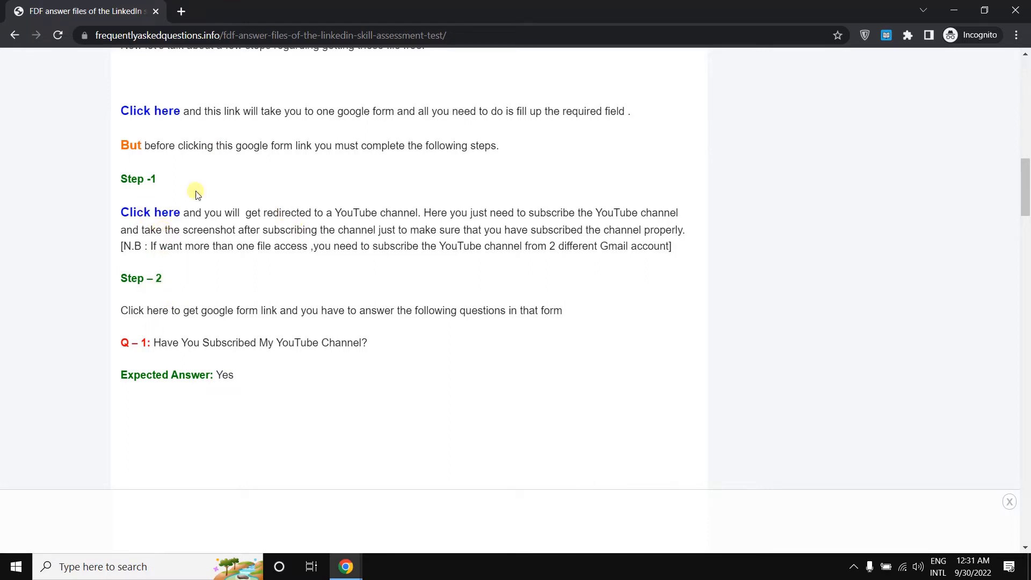
mouse_move(143, 213)
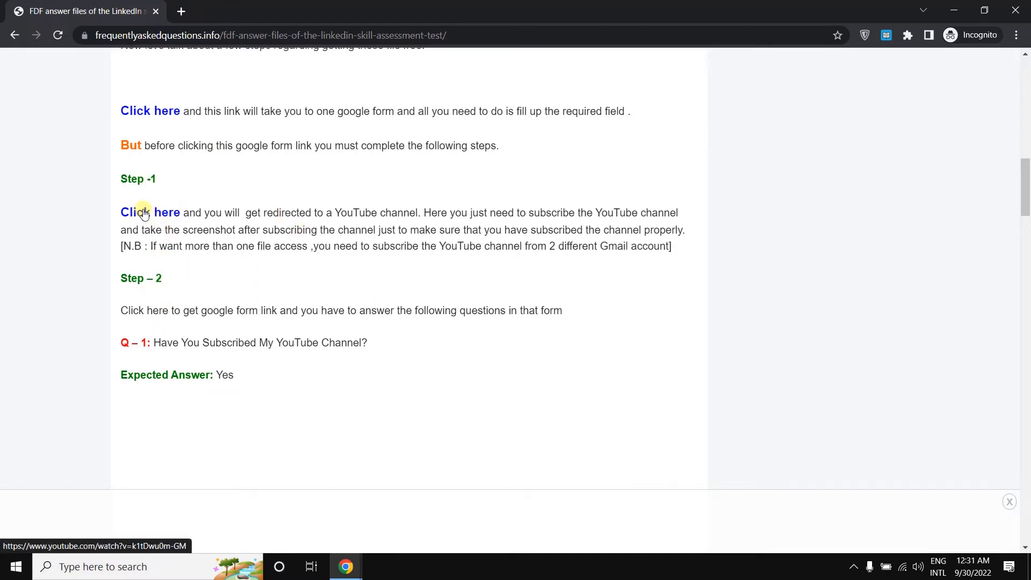
click(150, 213)
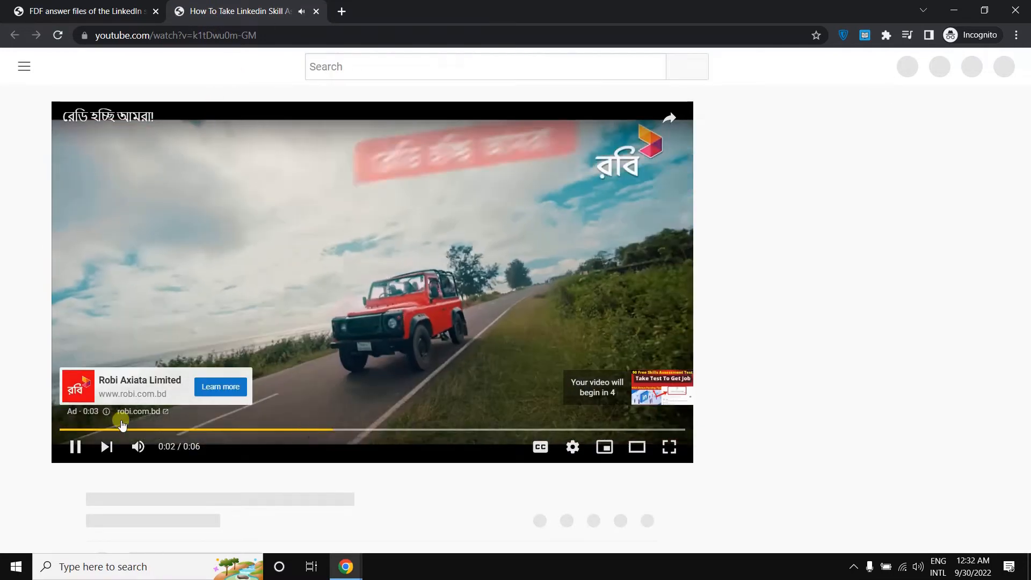
Play the LinkedIn Skill Assessment video and subscribe to the Life Style Consultant channel
click(75, 447)
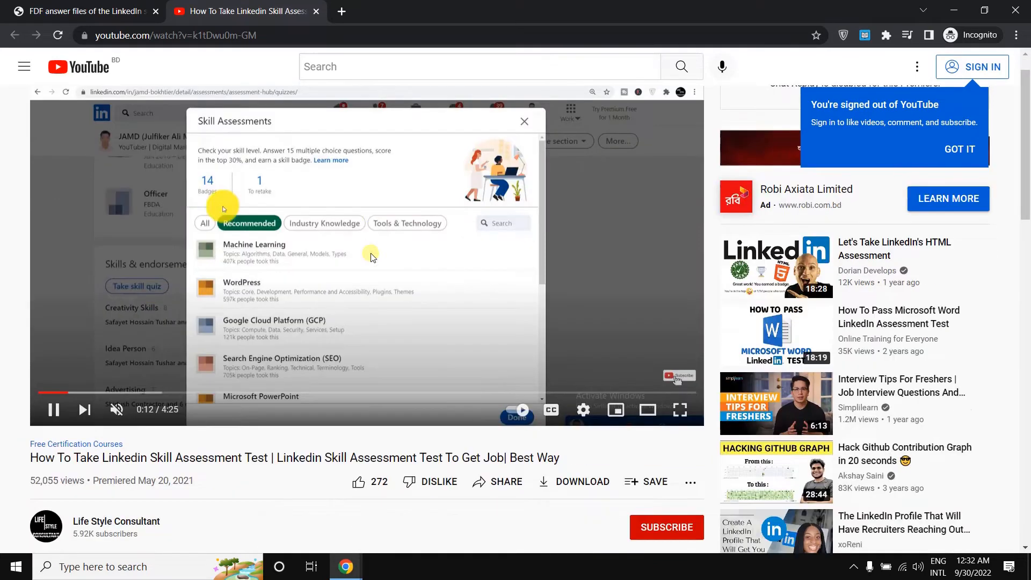
scroll(down, 3)
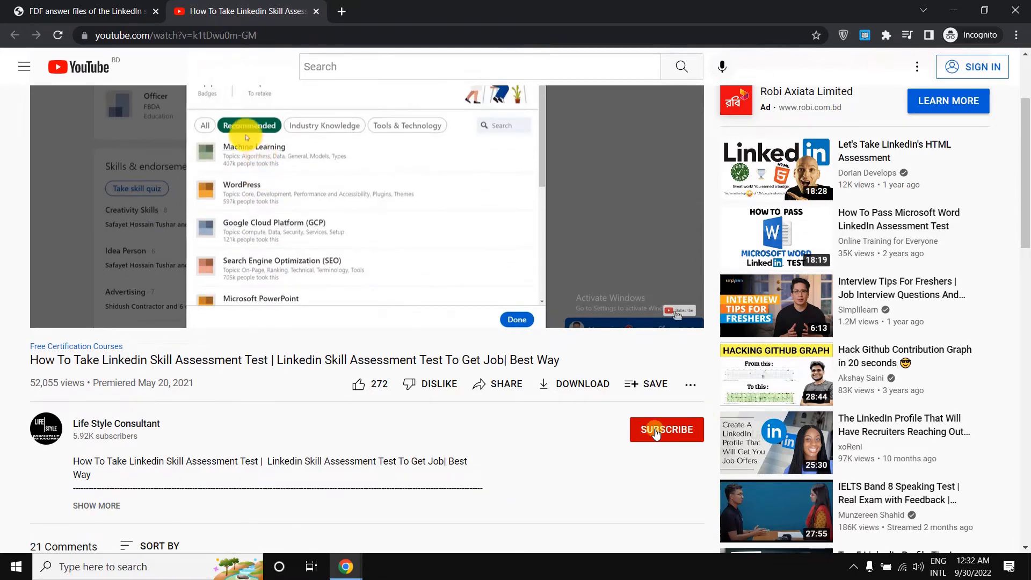
click(666, 430)
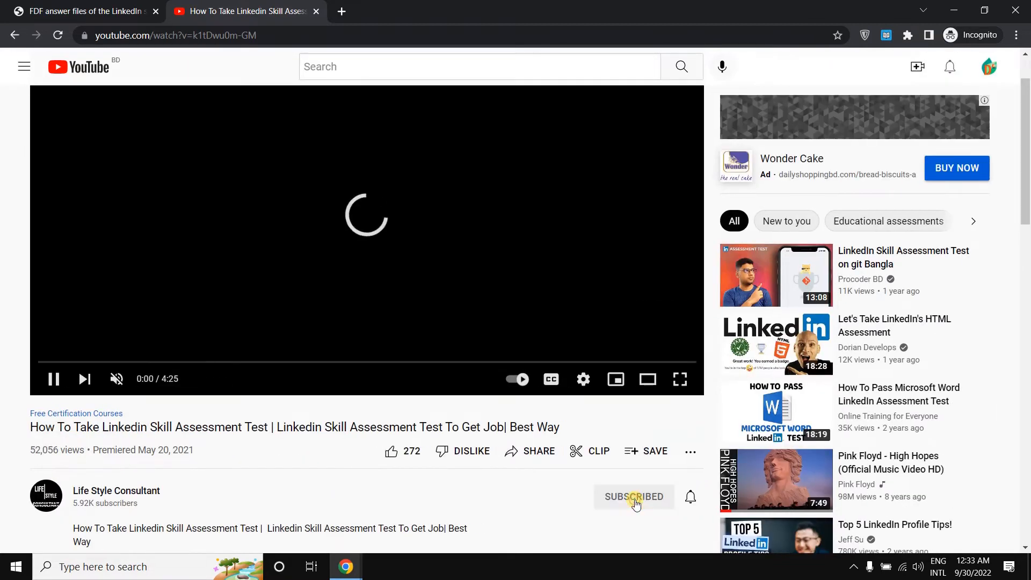
click(633, 496)
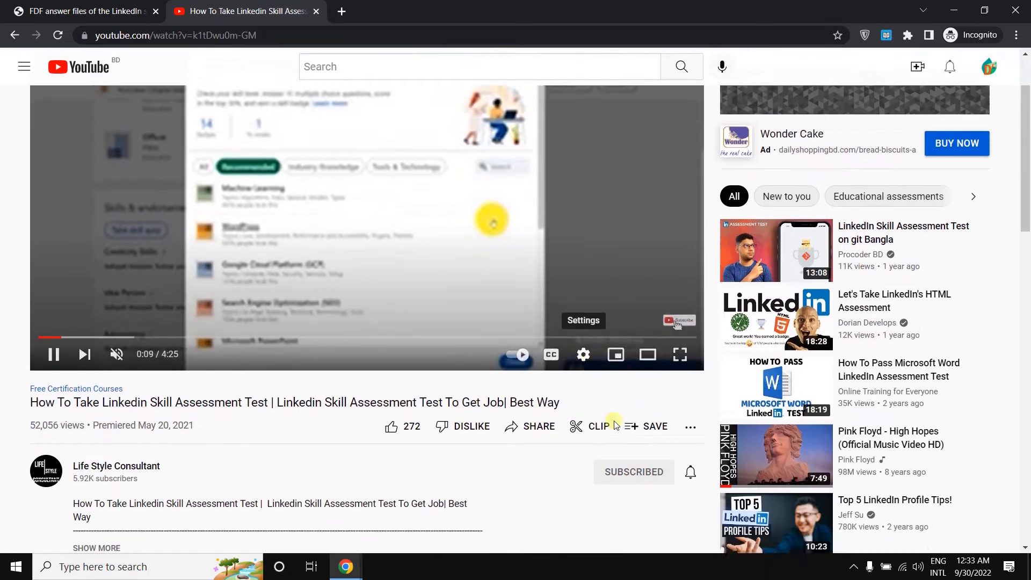
scroll(down, 3)
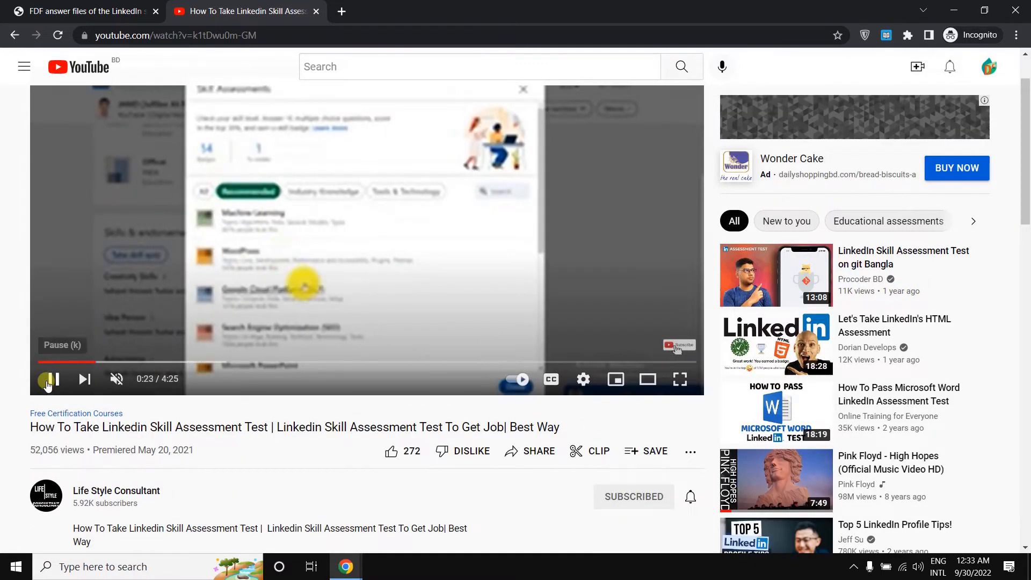
Return to the article tab and open the 'Free LinkedIn Skill Quiz Test FDF File' Google Form
click(86, 12)
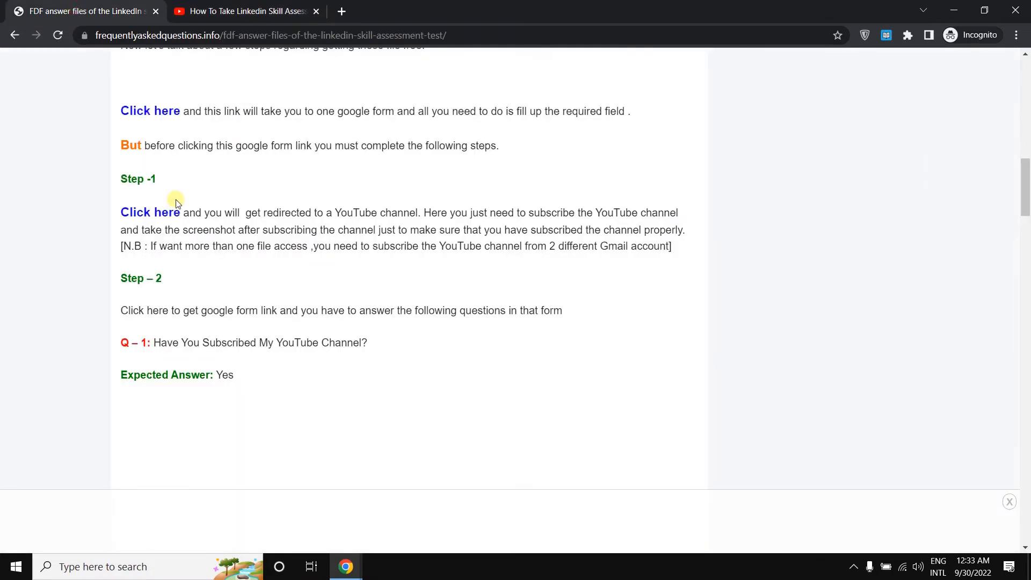
scroll(up, 3)
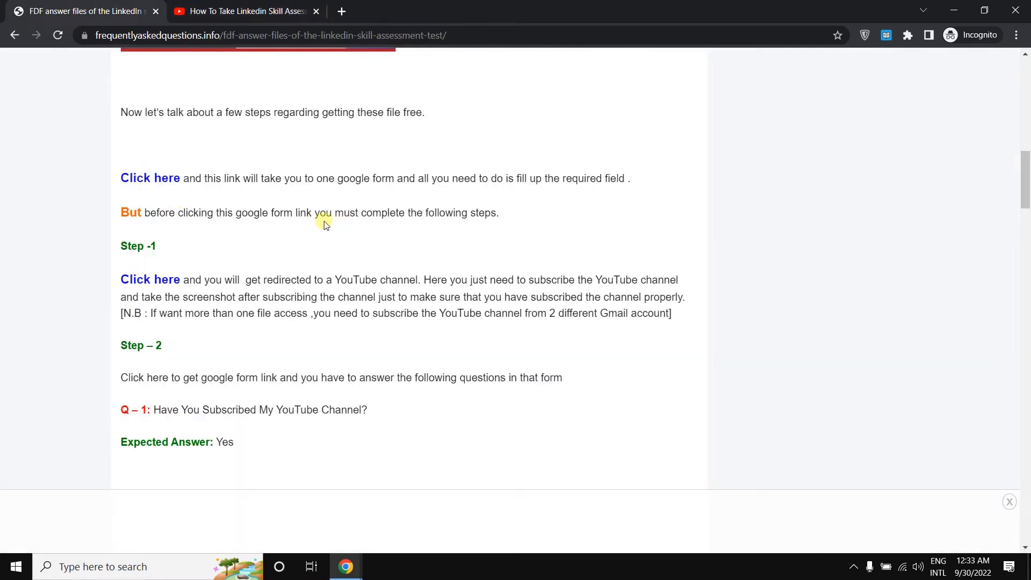
scroll(down, 3)
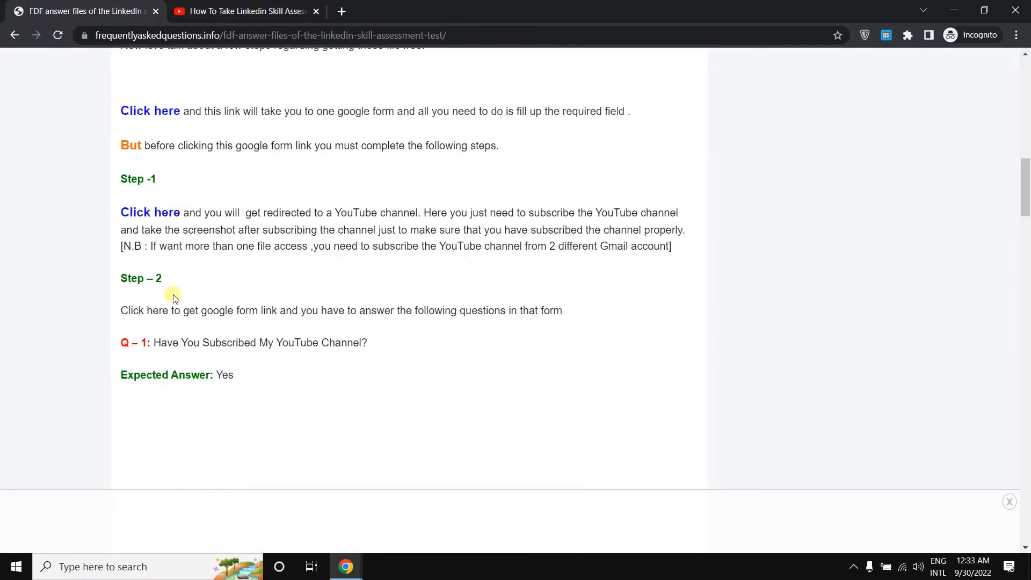
mouse_move(371, 306)
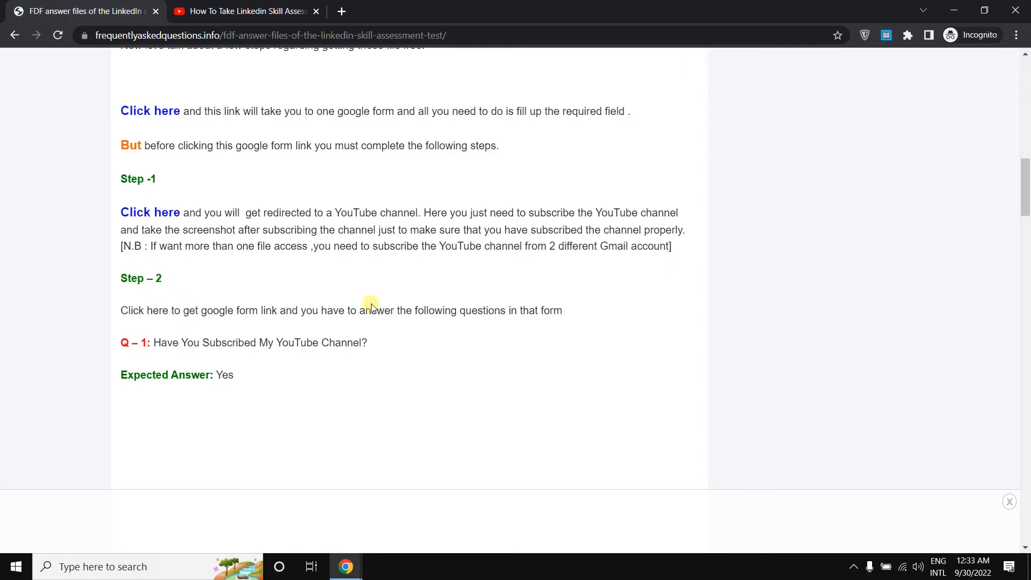
scroll(up, 3)
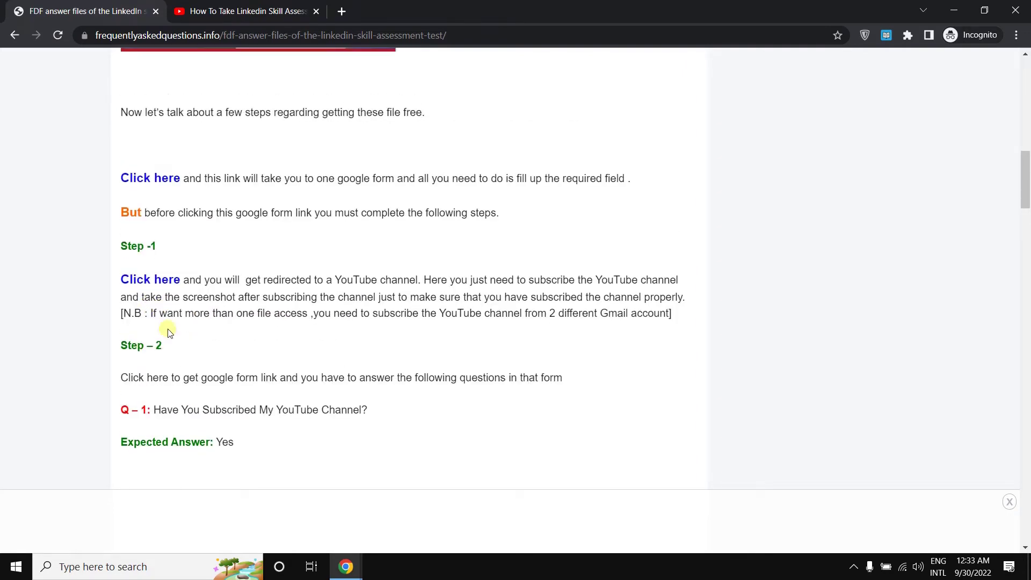
scroll(up, 3)
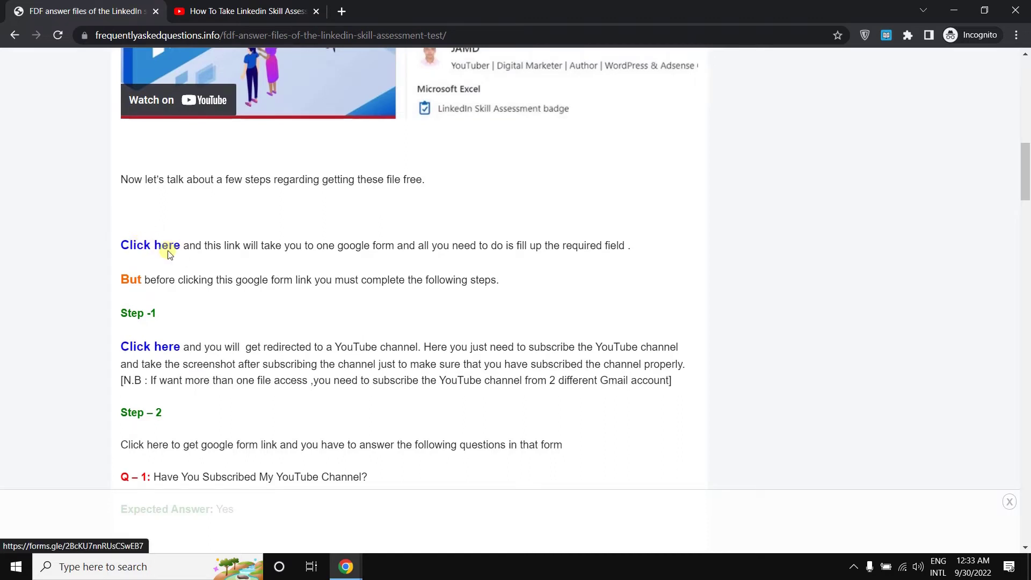
mouse_move(147, 249)
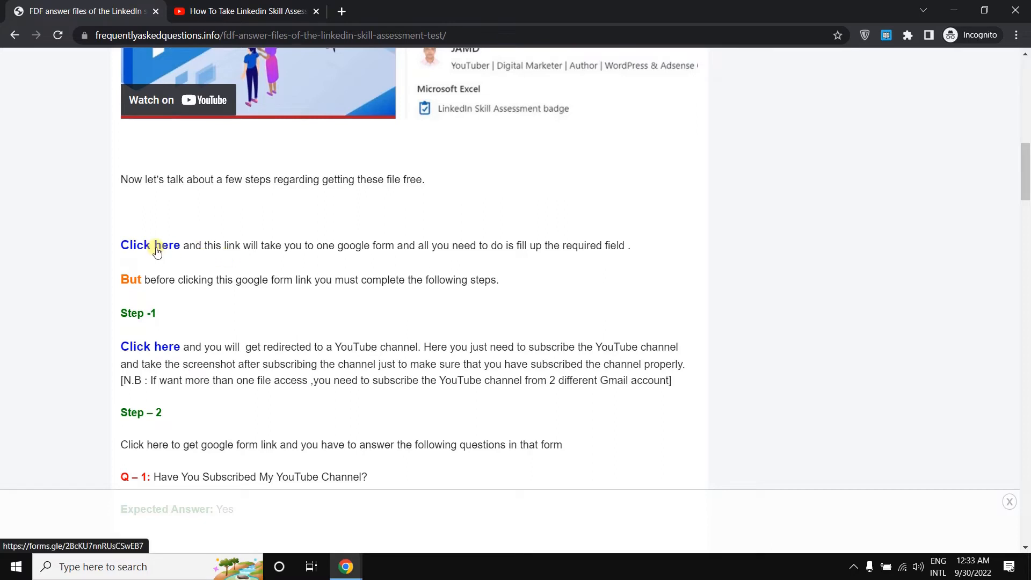
click(166, 245)
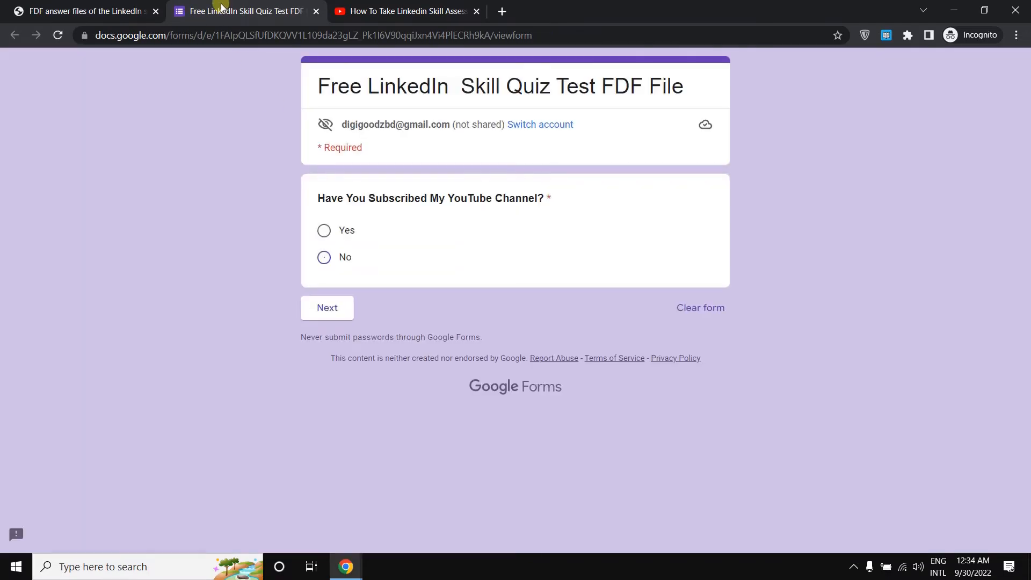
Answer Yes to the subscription question and advance to the promise page
click(324, 257)
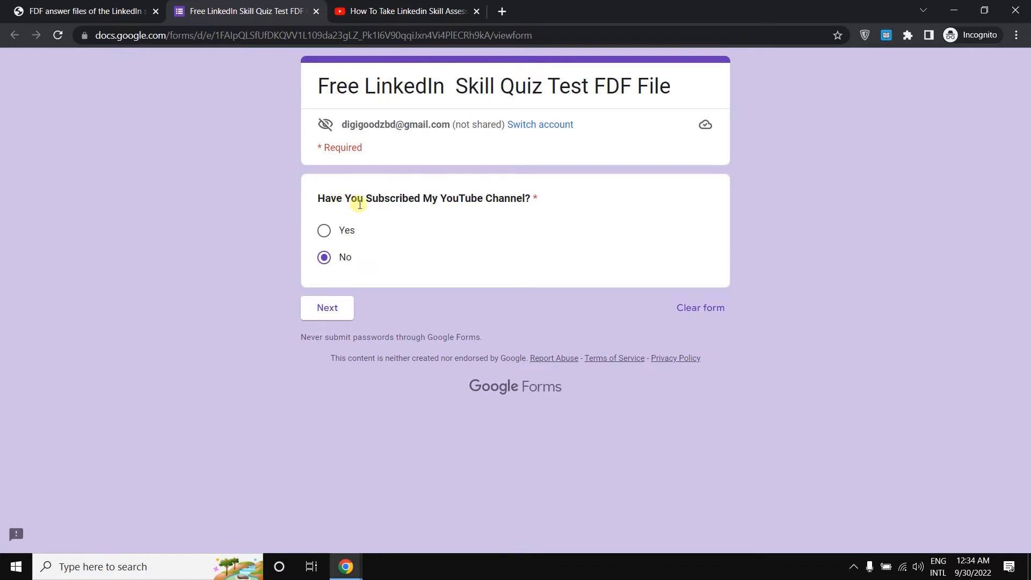
mouse_move(554, 206)
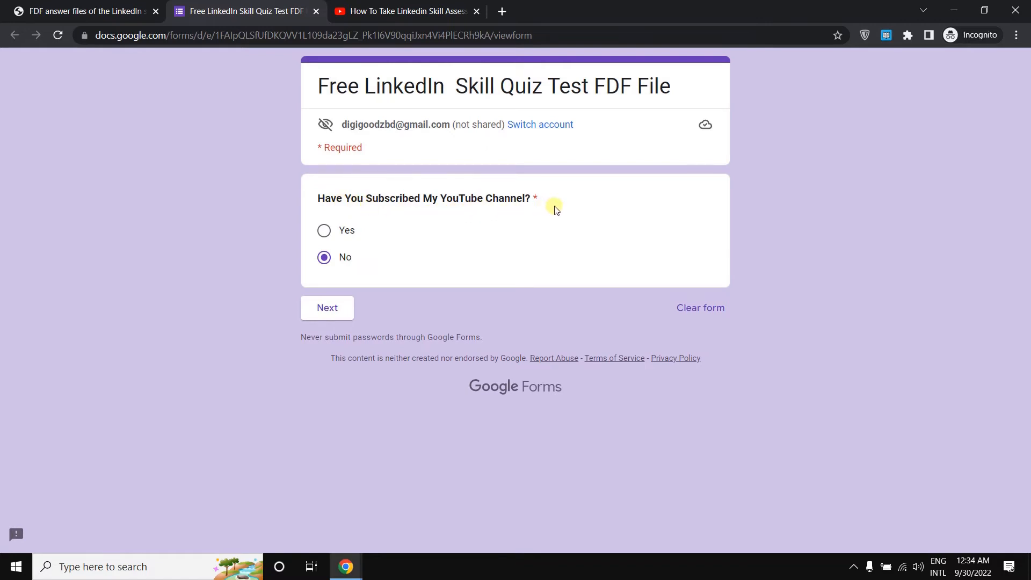
click(323, 230)
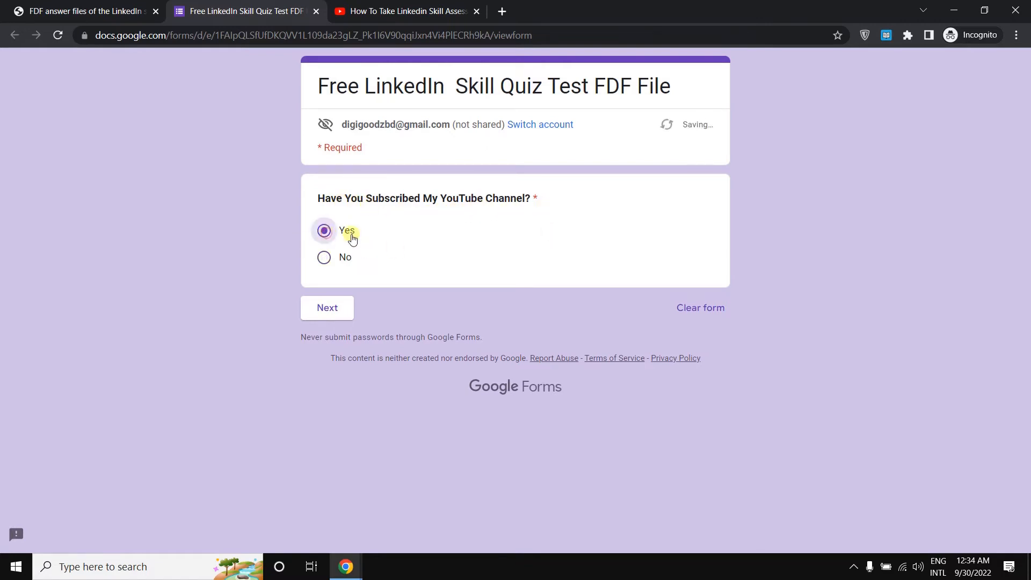
click(324, 257)
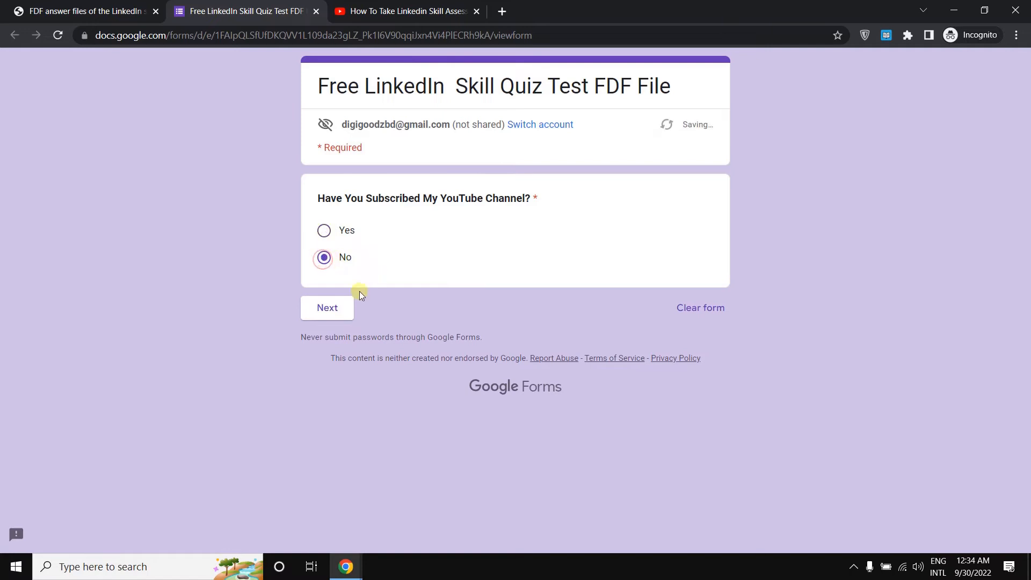
click(327, 308)
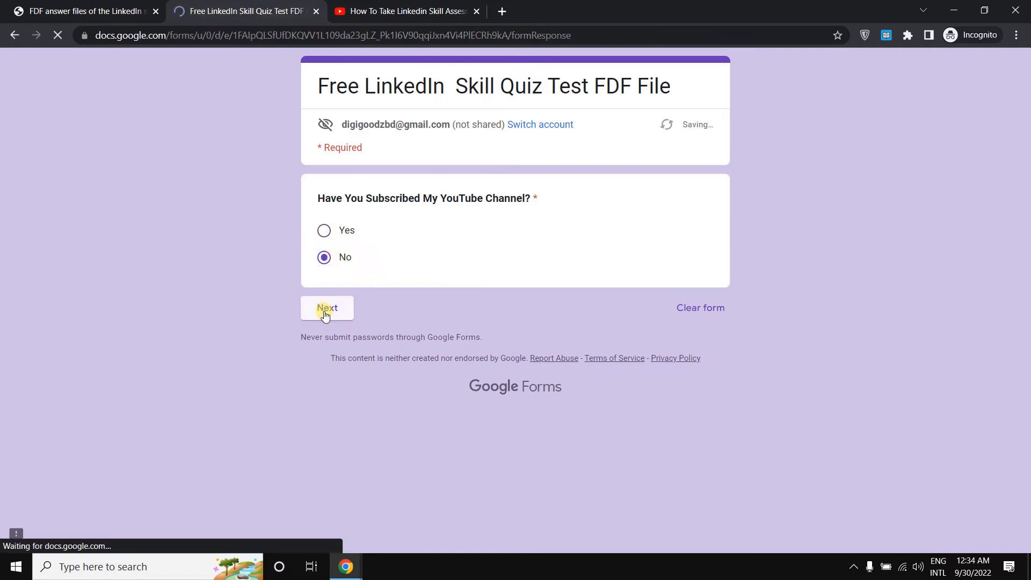
click(328, 308)
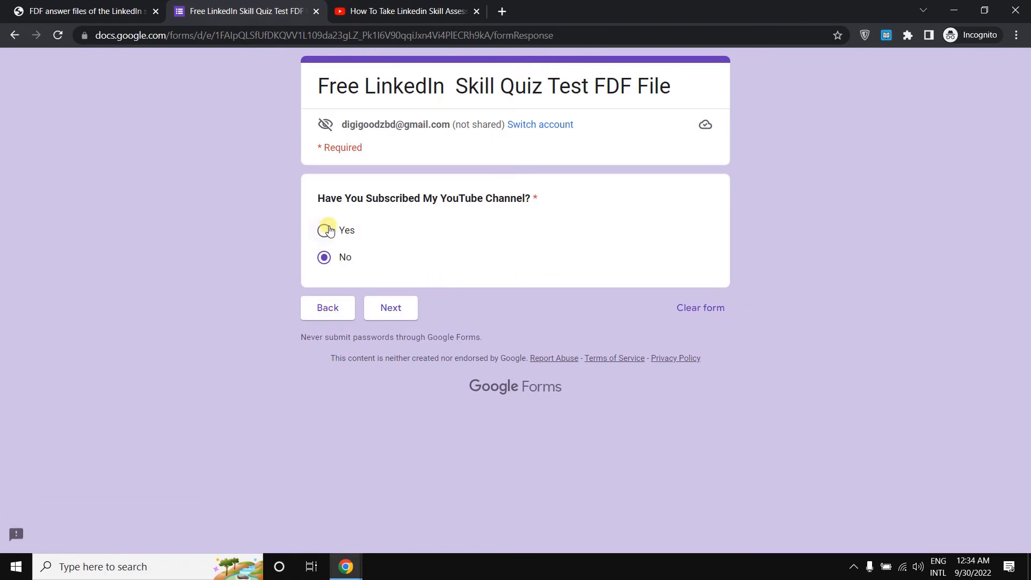
click(323, 230)
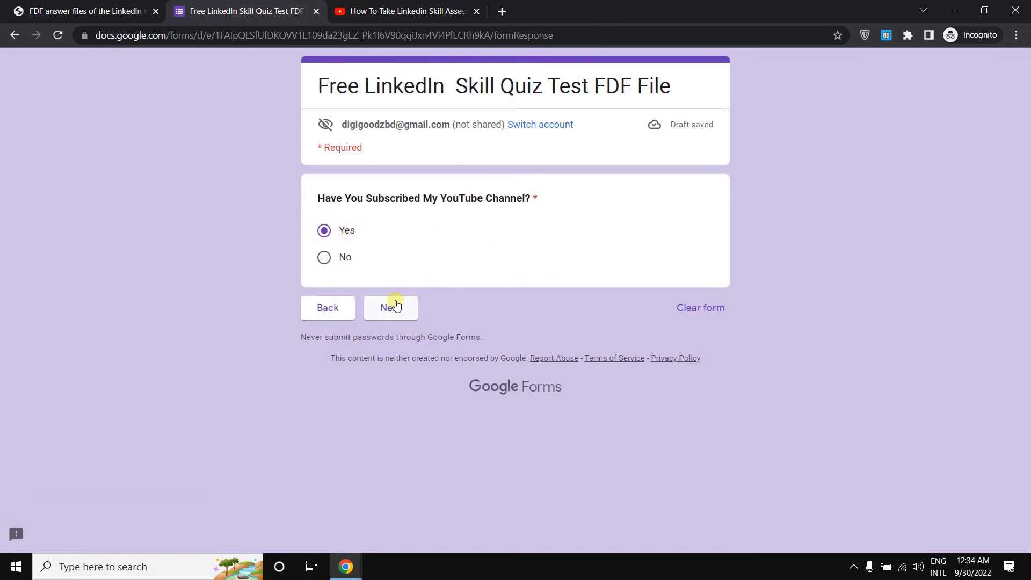
click(390, 307)
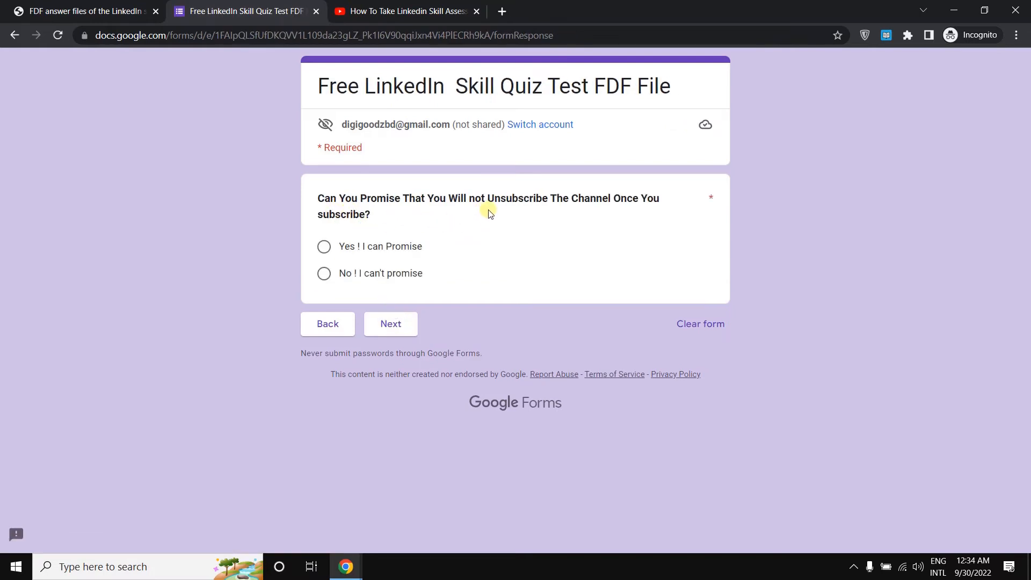
mouse_move(389, 232)
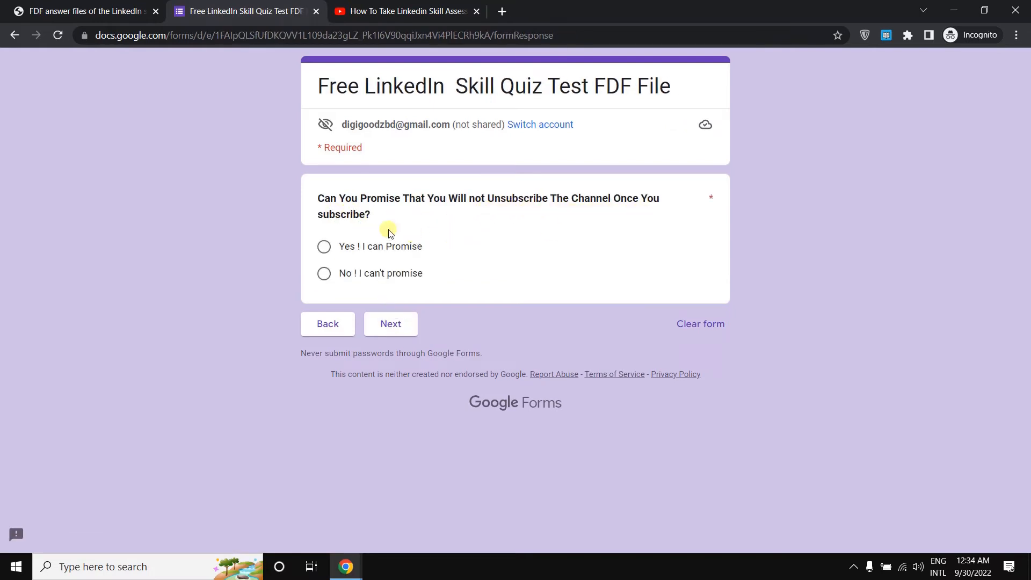
Choose 'Yes ! I can Promise' and advance to the quiz name and mail section
click(323, 246)
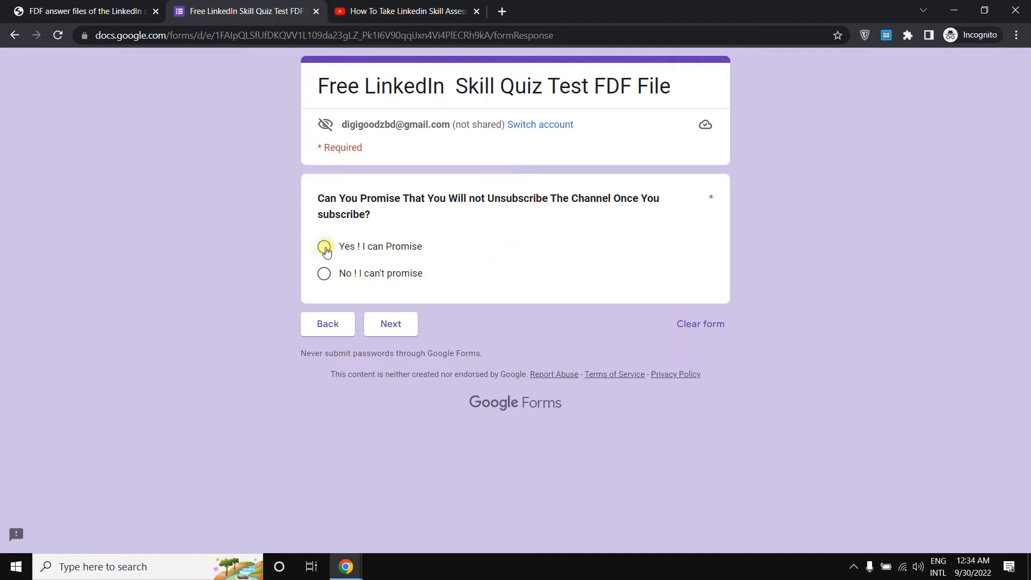
click(323, 246)
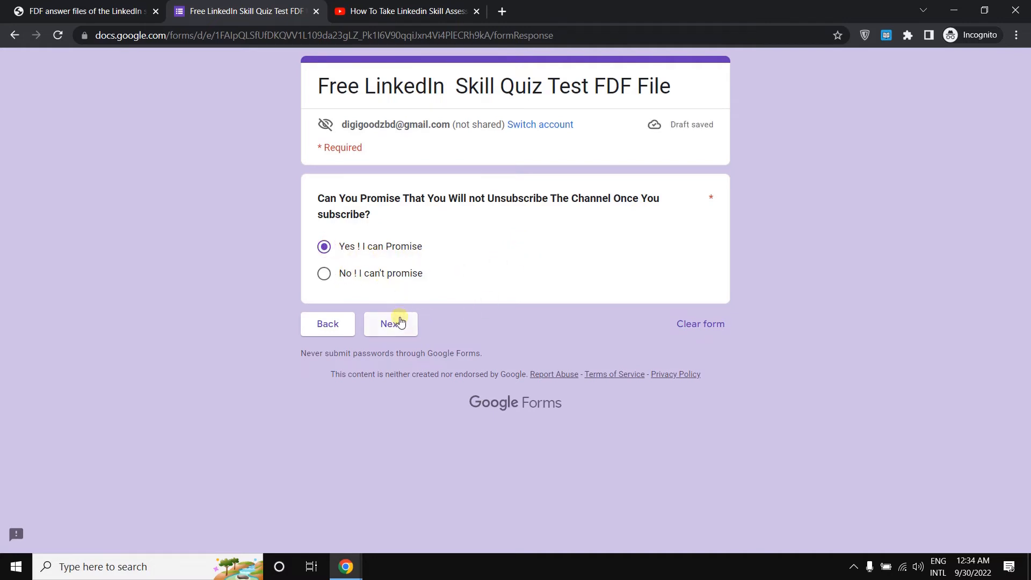
mouse_move(324, 276)
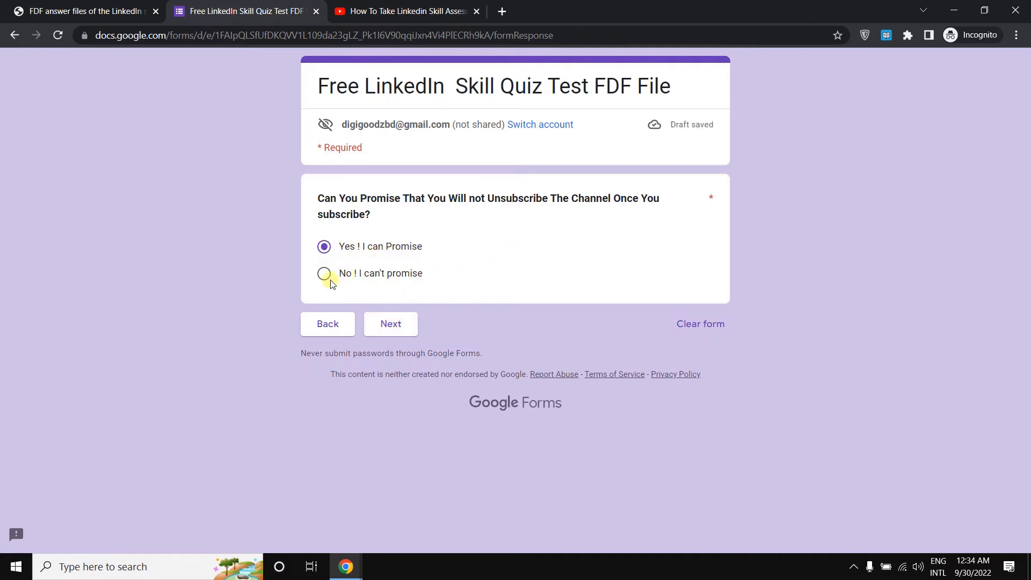
click(390, 323)
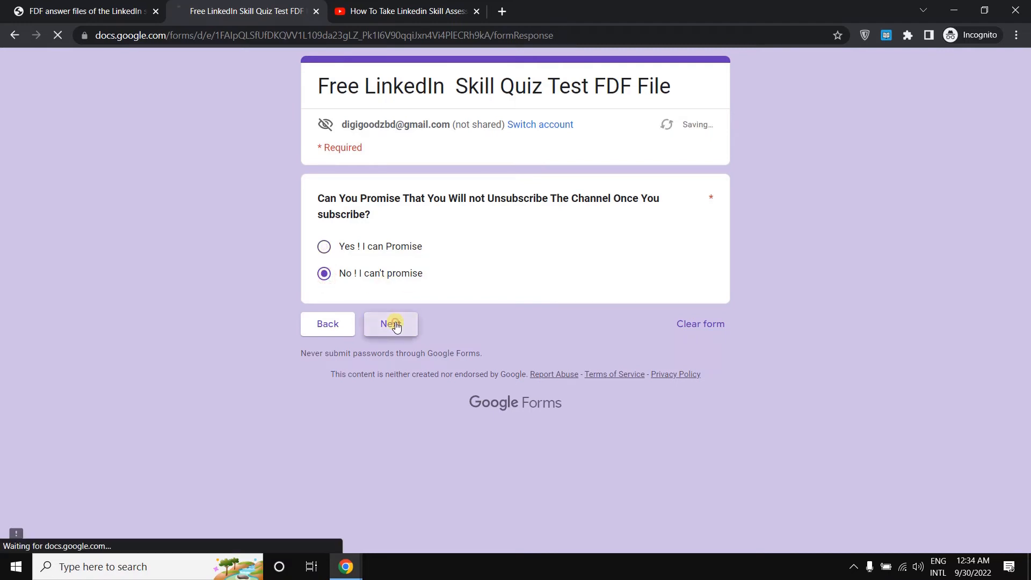
click(390, 323)
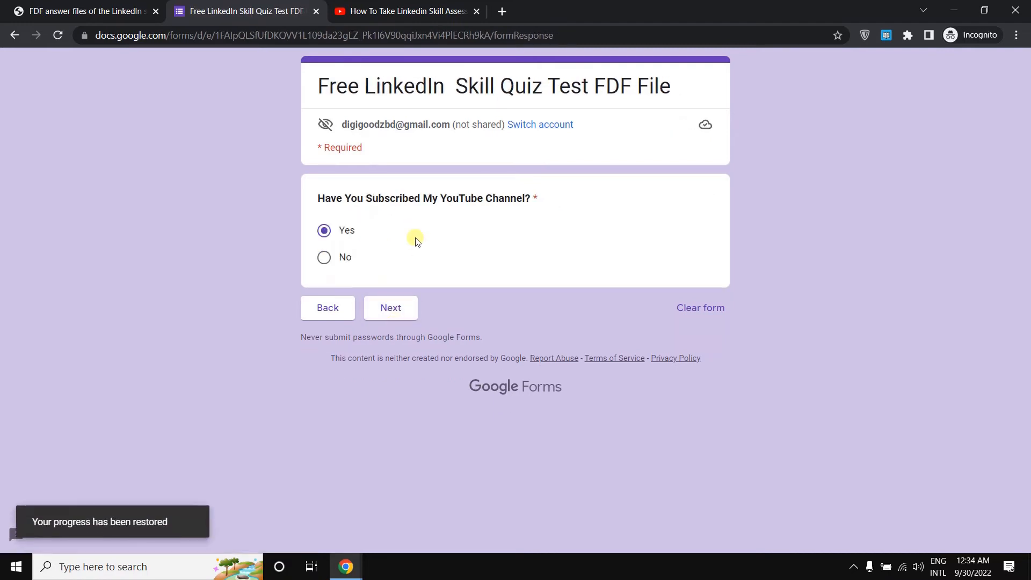
mouse_move(390, 308)
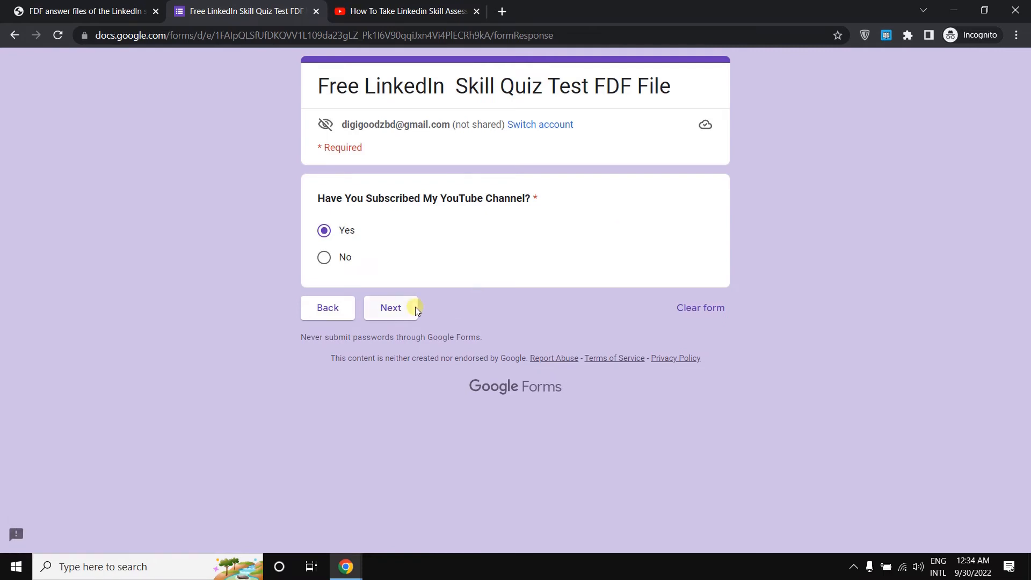
click(390, 307)
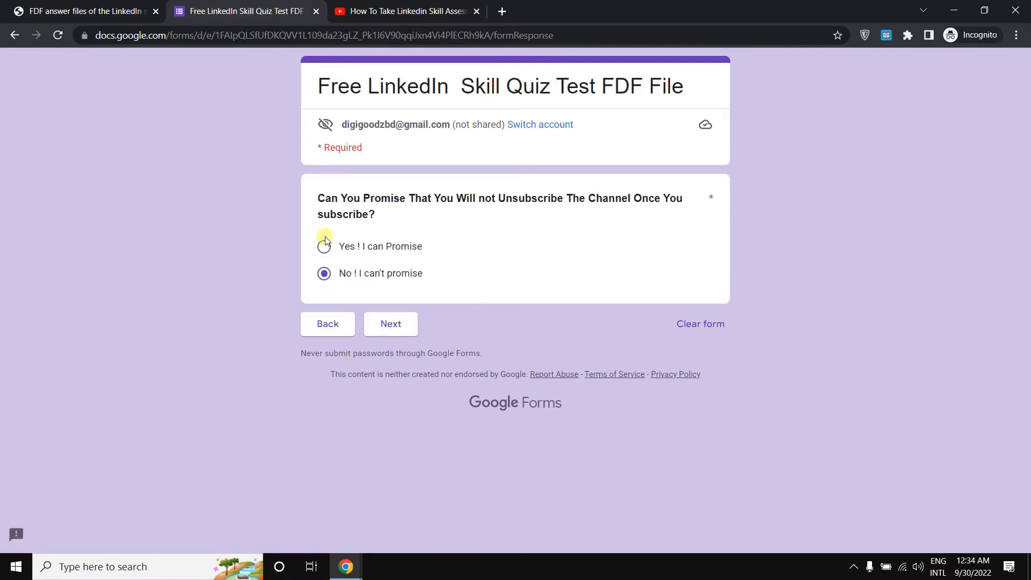
click(324, 246)
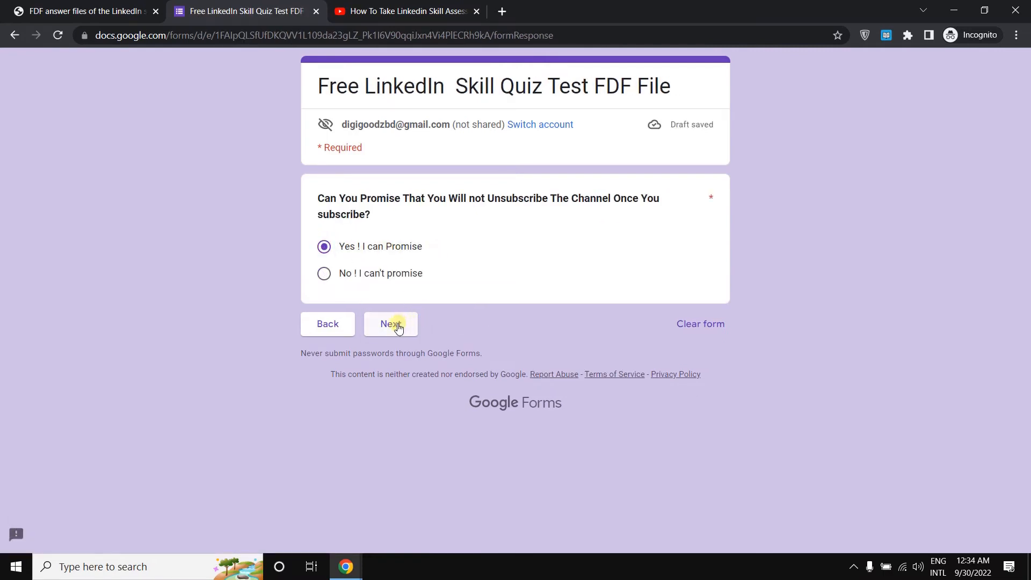
click(390, 324)
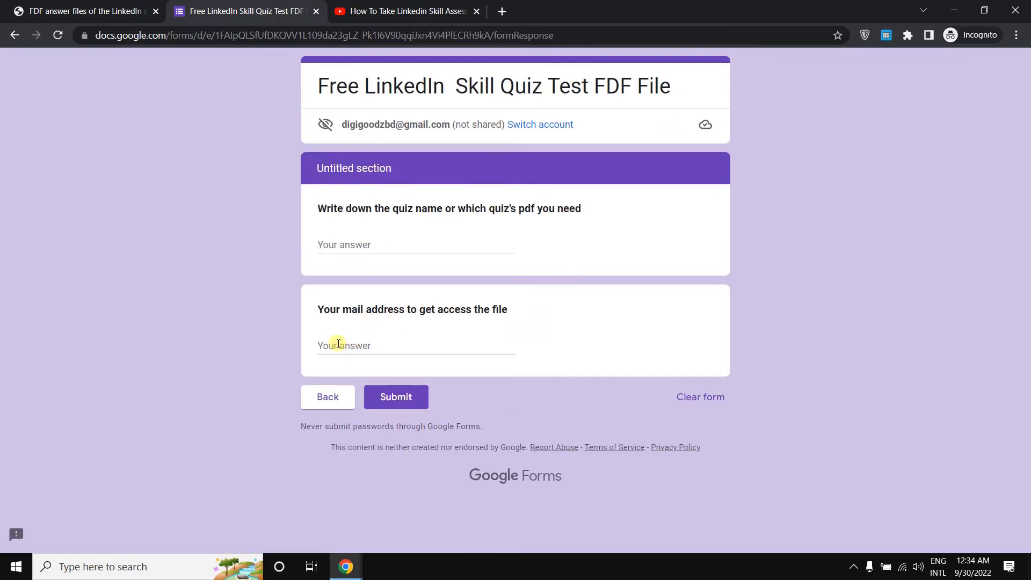
double_click(395, 124)
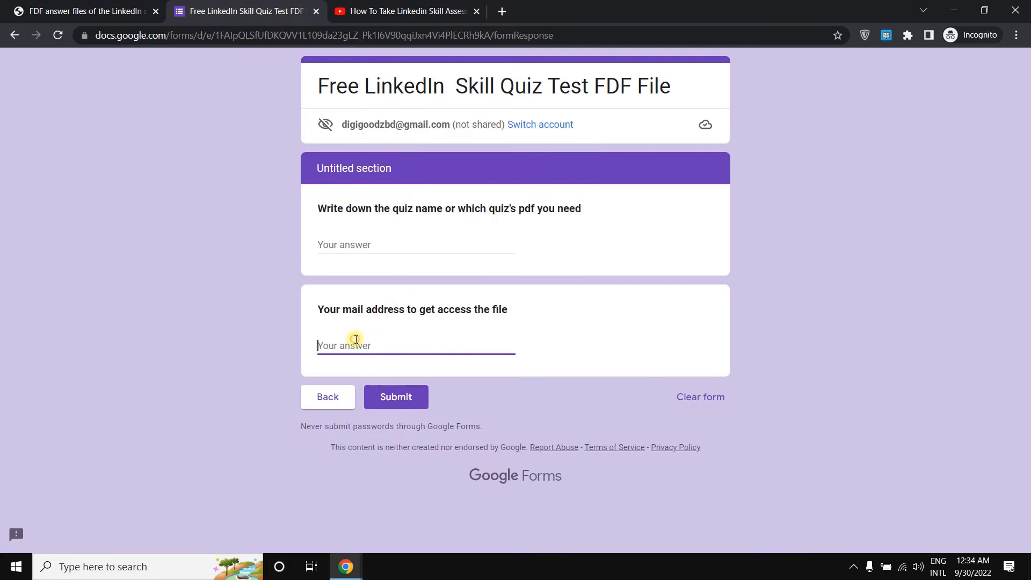
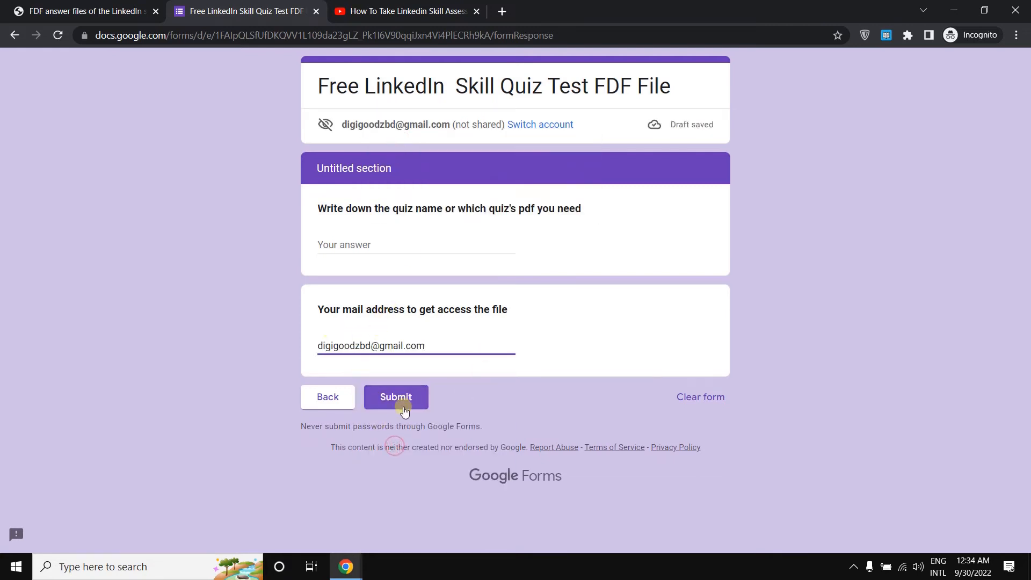
mouse_move(340, 211)
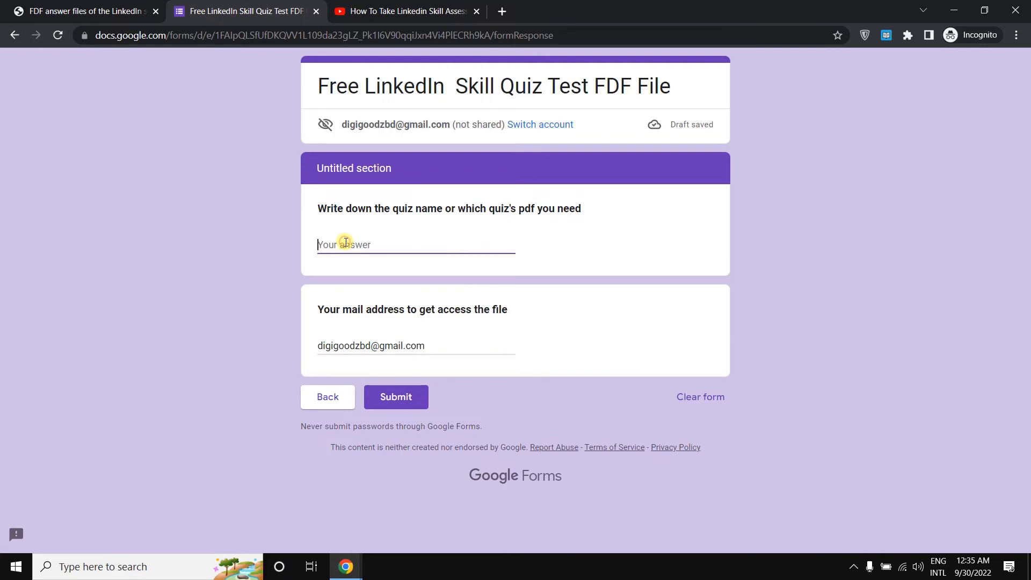
text(p)
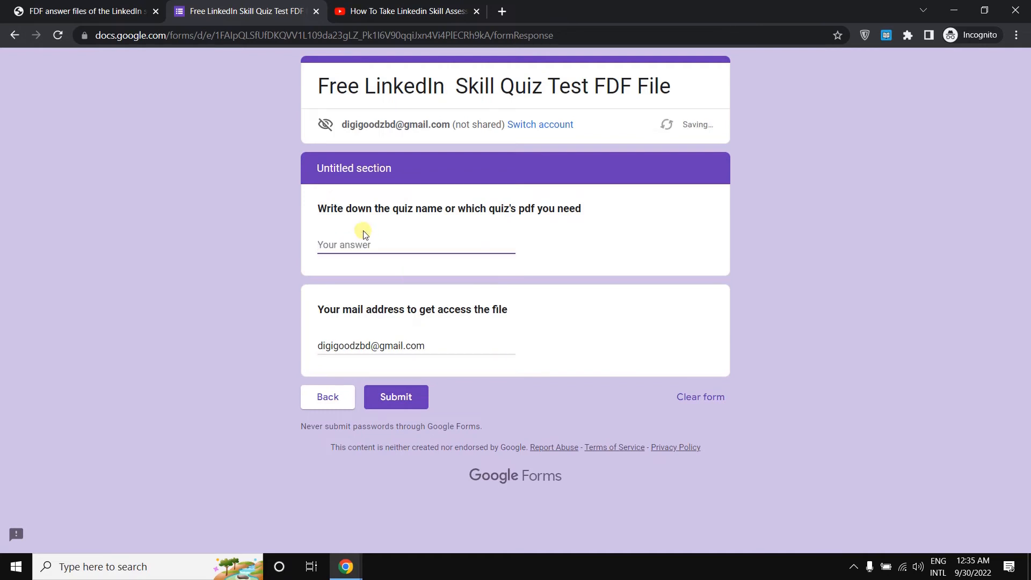
Paste 'Amazon Web Services AWS Assessment' as the quiz name and submit the form
right_click(363, 243)
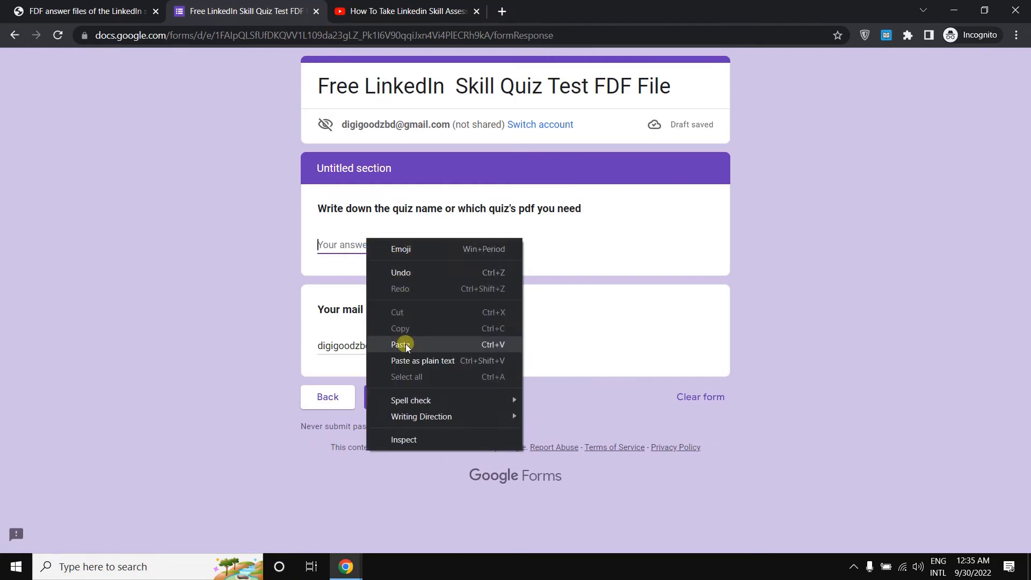
click(402, 344)
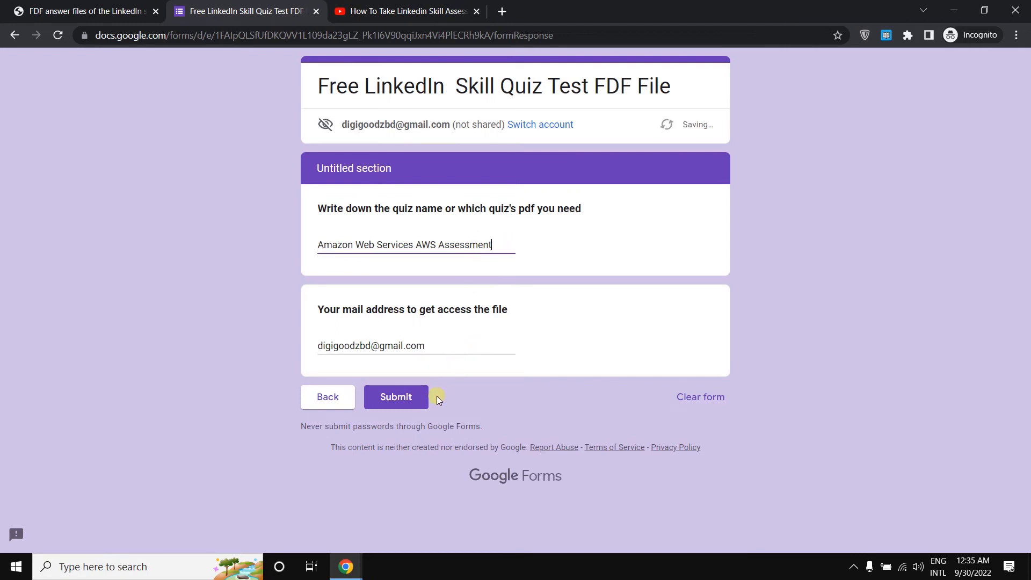
click(395, 396)
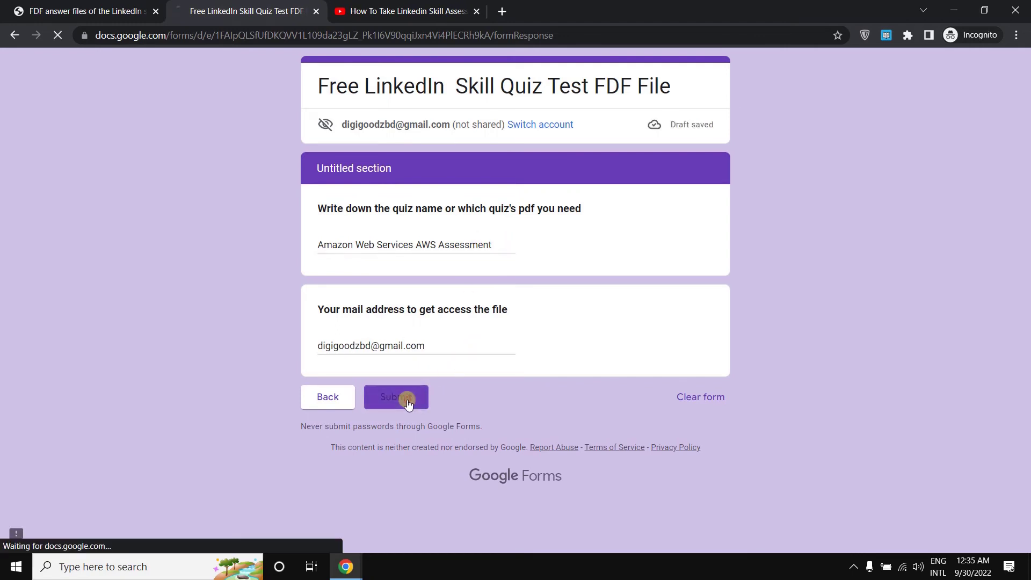
click(396, 397)
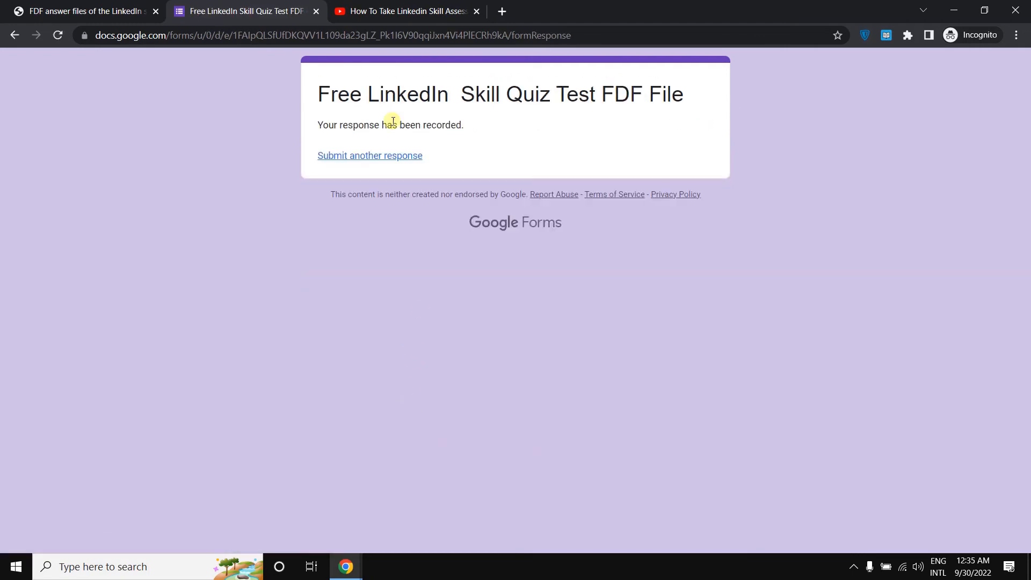
mouse_move(415, 237)
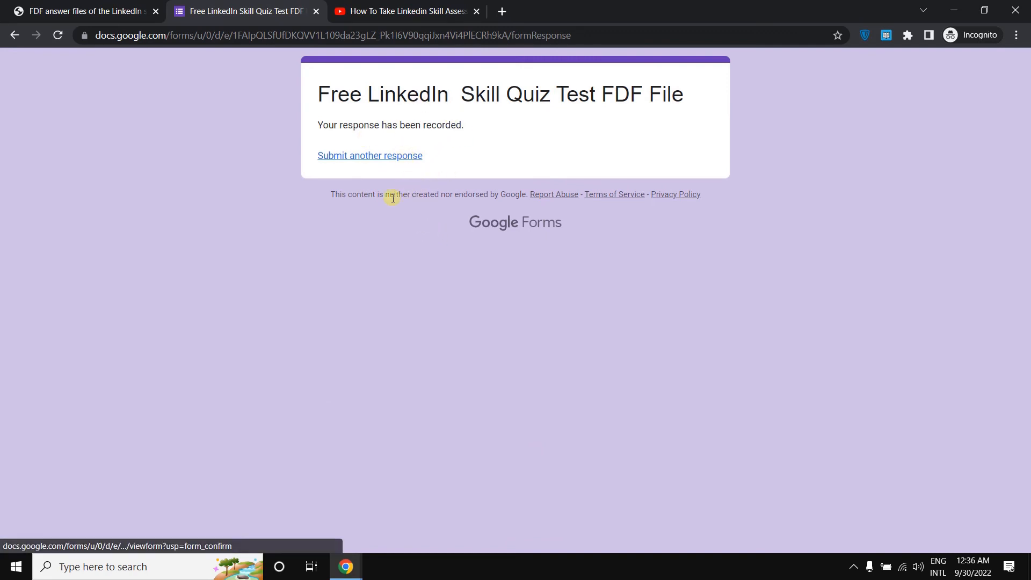
mouse_move(369, 205)
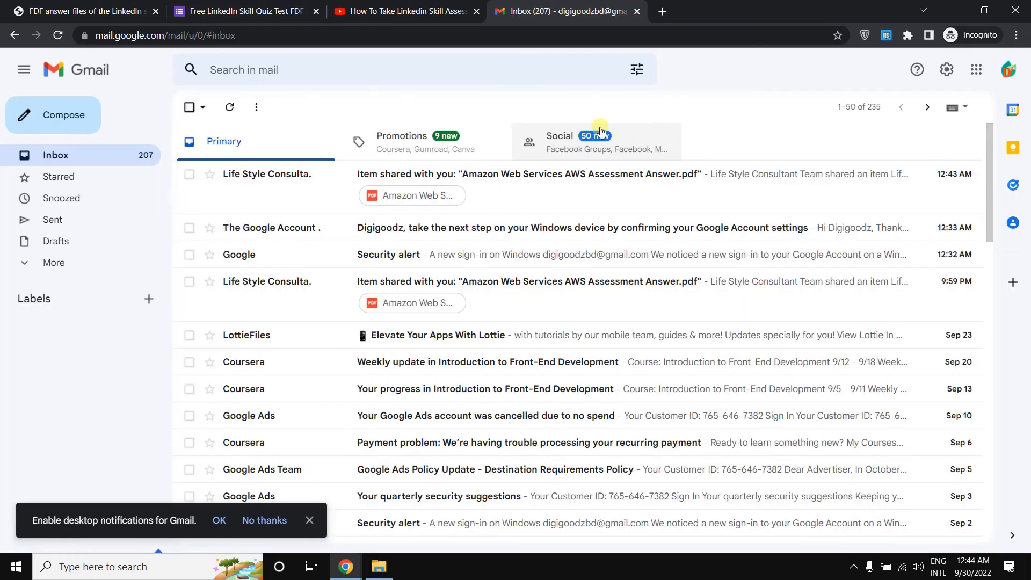
mouse_move(489, 193)
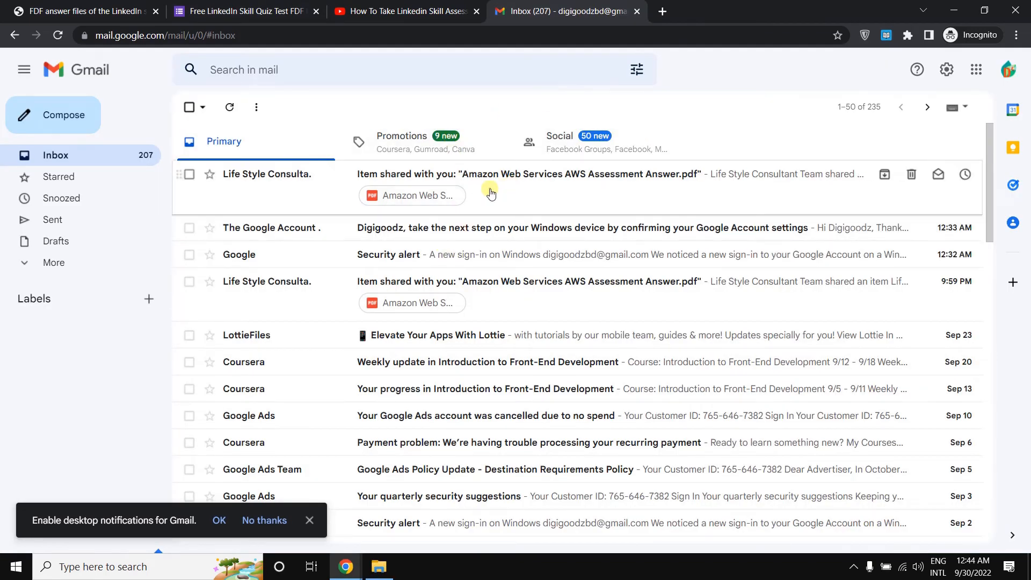
Open the 'Item shared with you' email and view Amazon Web Services AWS Assessment Answer.pdf in Drive
click(526, 174)
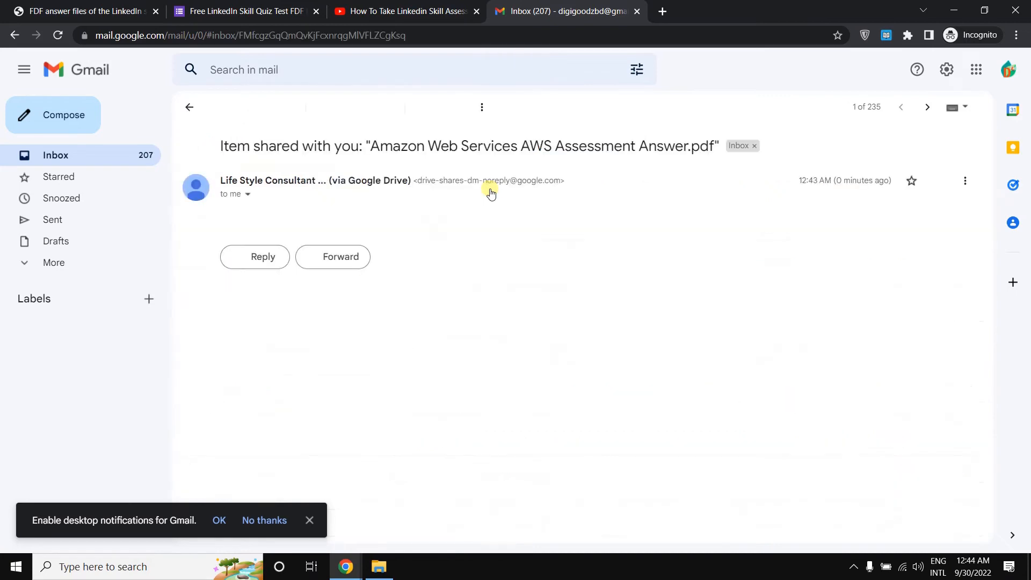
click(490, 193)
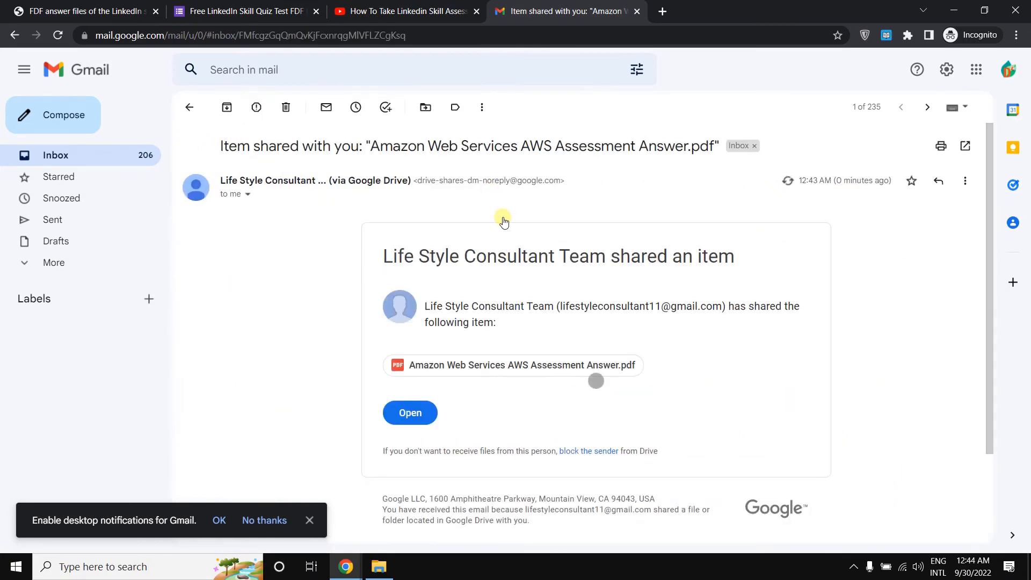
scroll(down, 3)
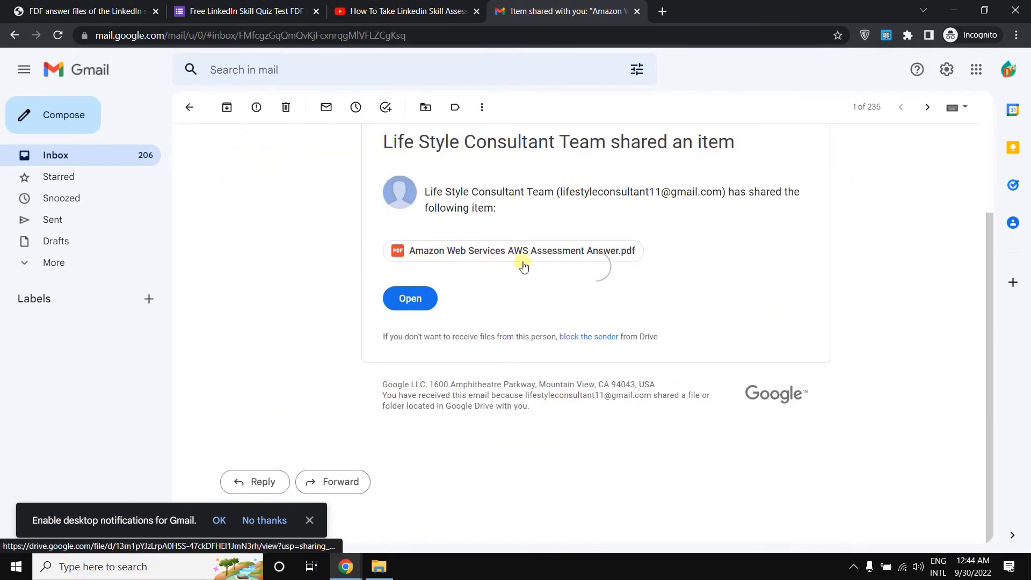
mouse_move(633, 264)
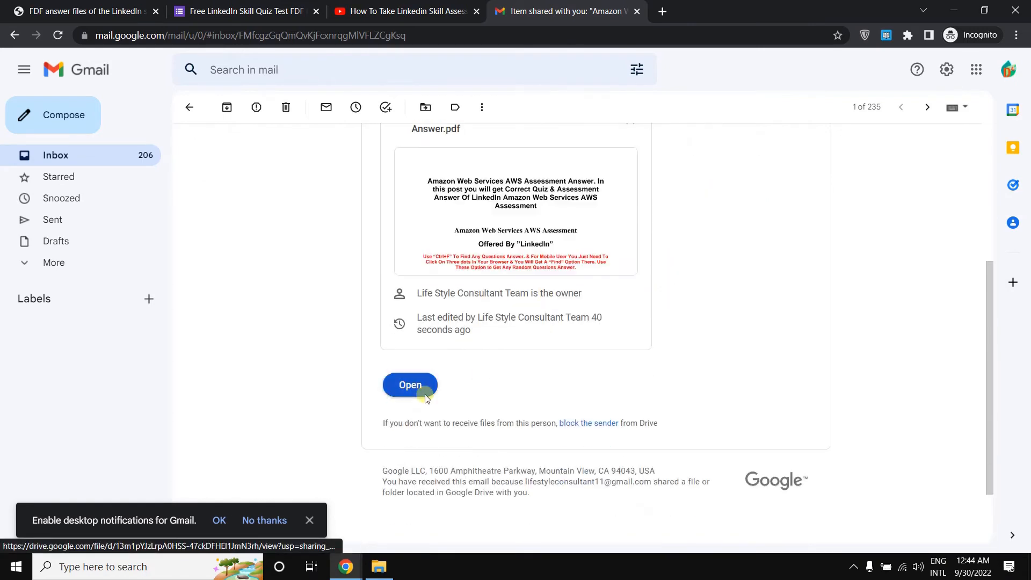
click(410, 385)
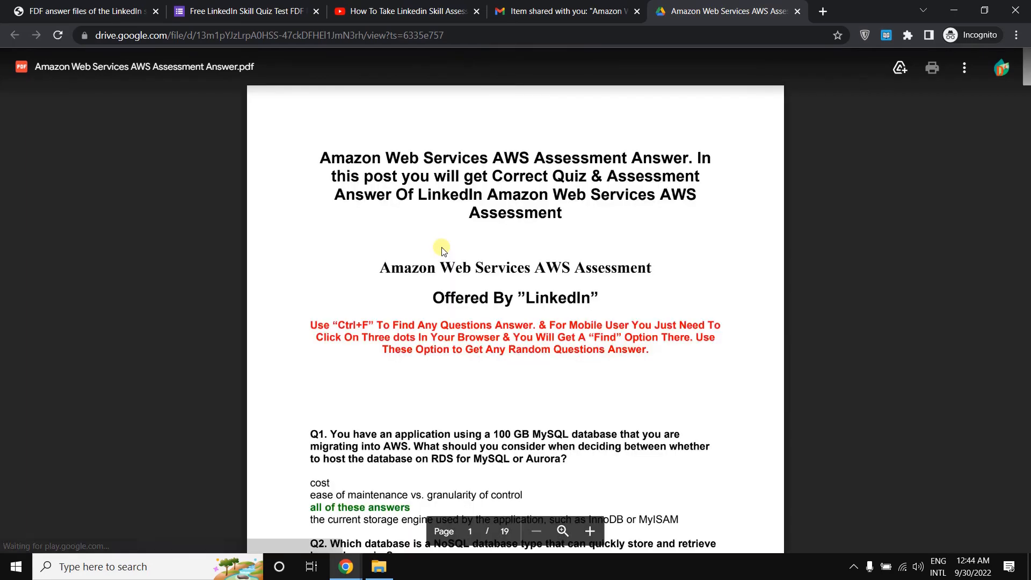
scroll(down, 3)
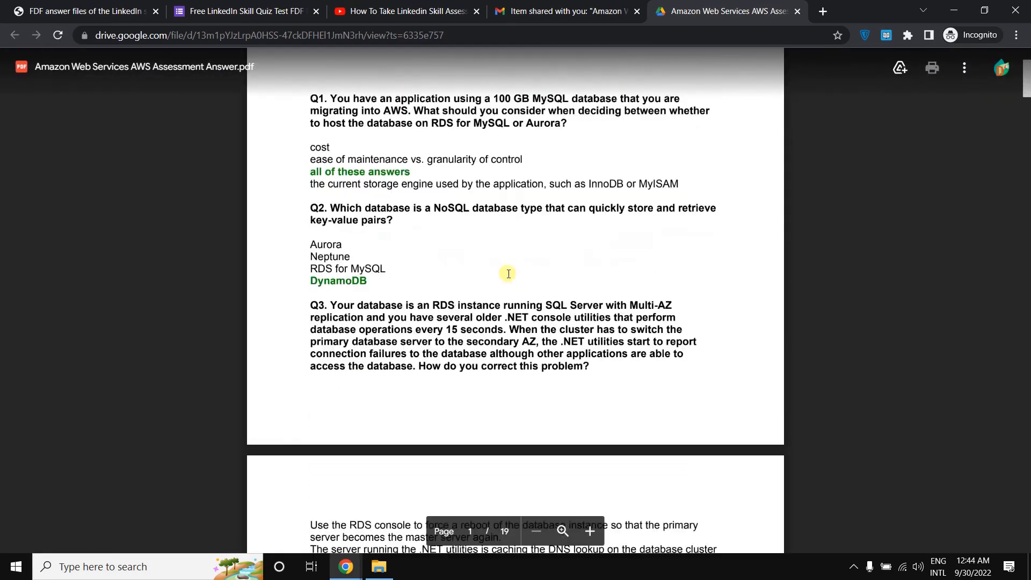
scroll(up, 3)
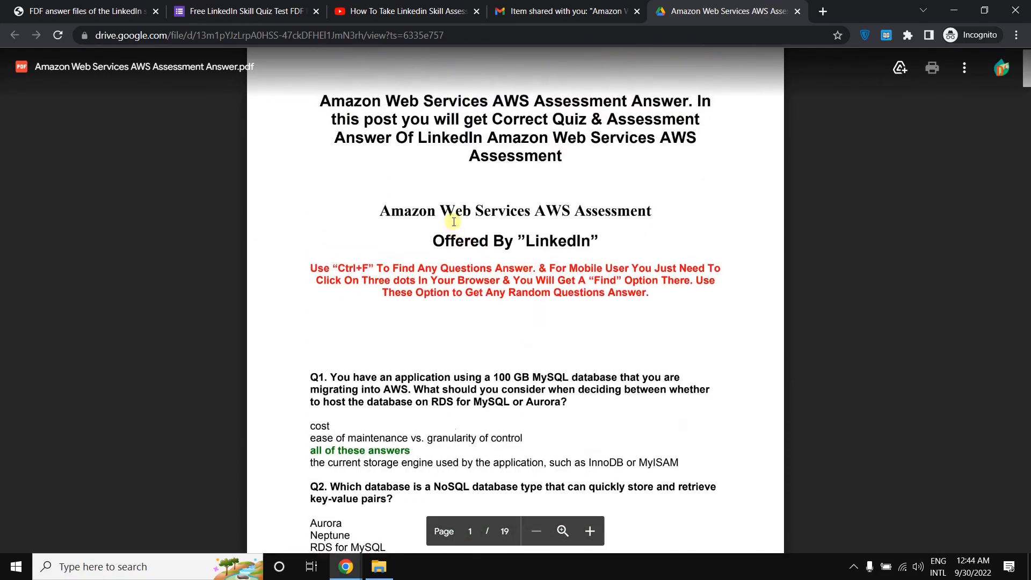
scroll(down, 3)
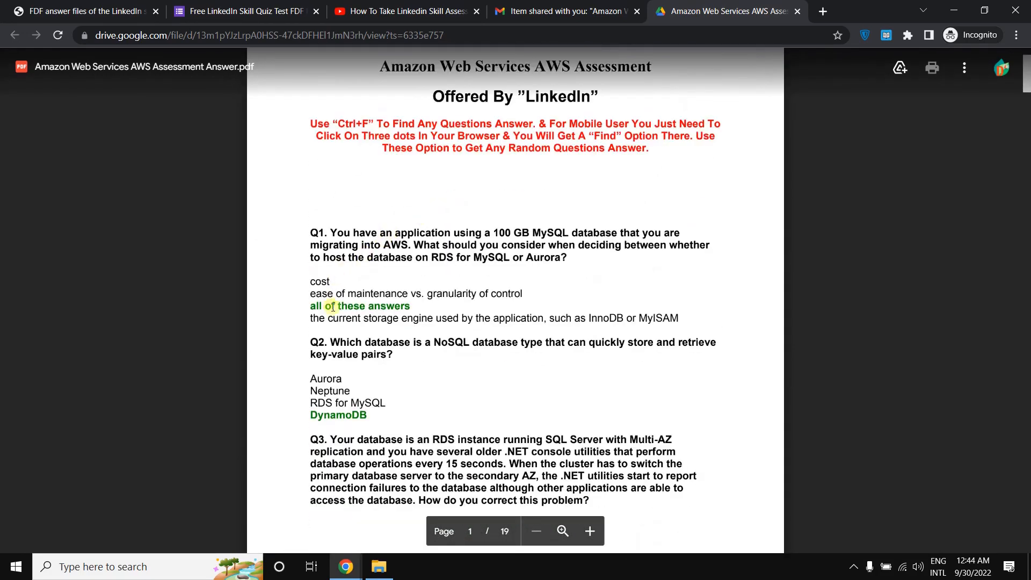
scroll(down, 3)
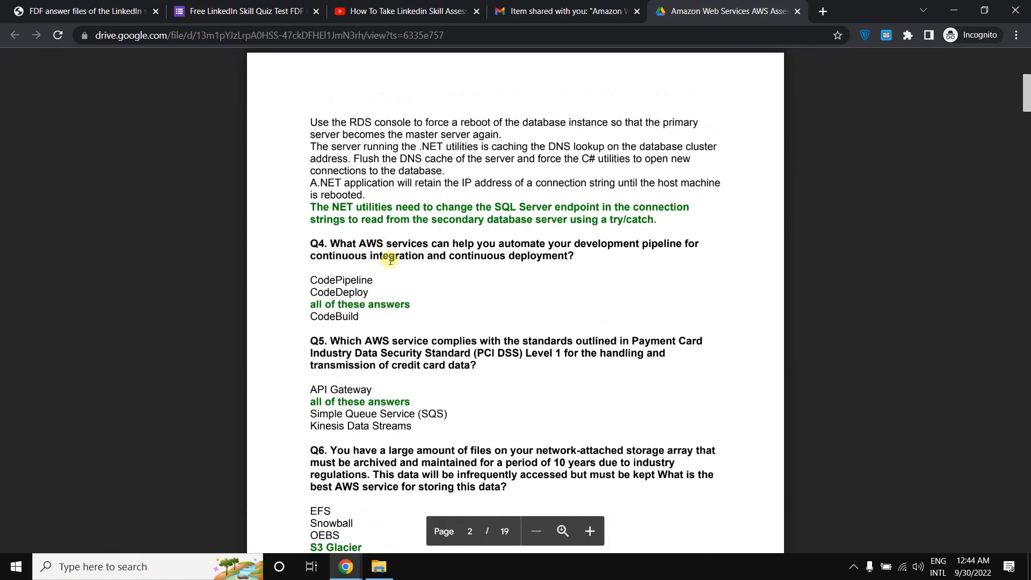
scroll(up, 3)
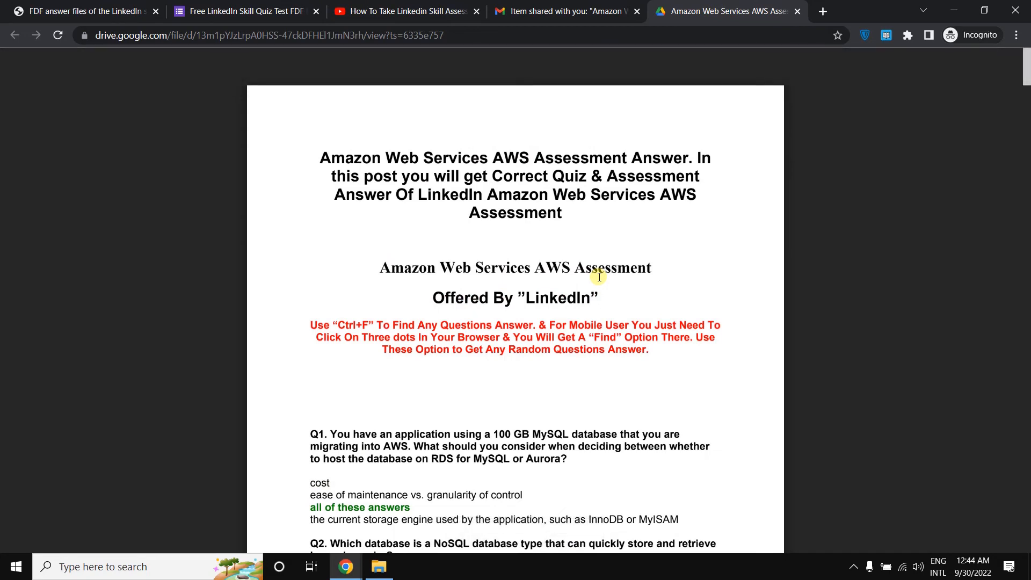
Use Ctrl+F to find 'which database is noSQL' in the PDF, locating Q2 (DynamoDB)
key(ctrl+f)
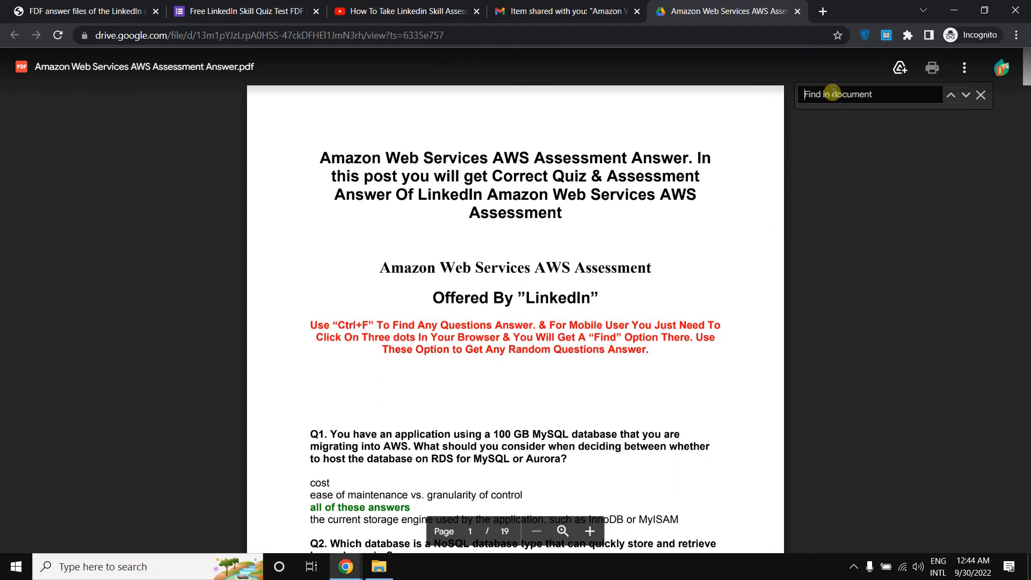
mouse_move(397, 394)
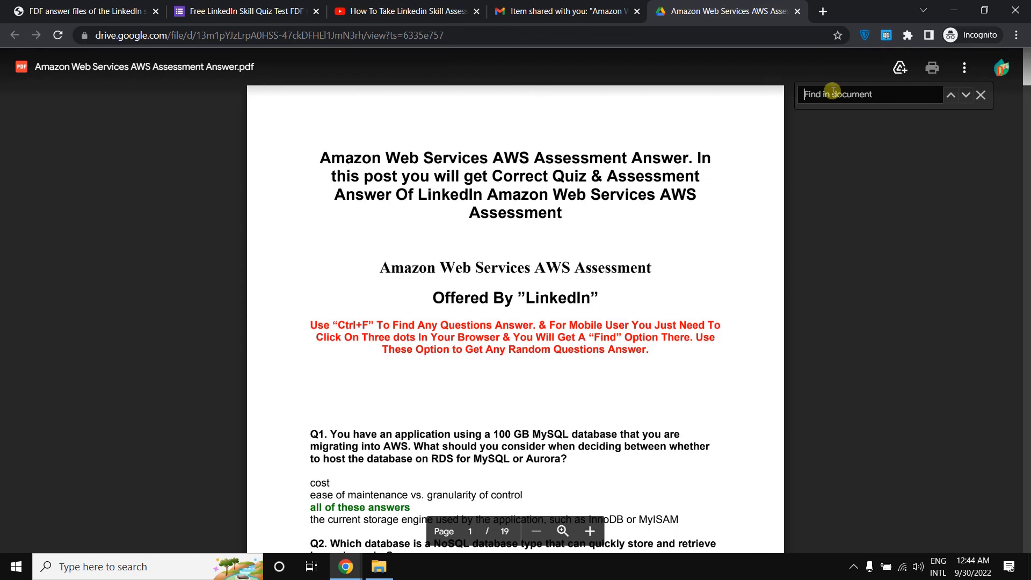
scroll(down, 3)
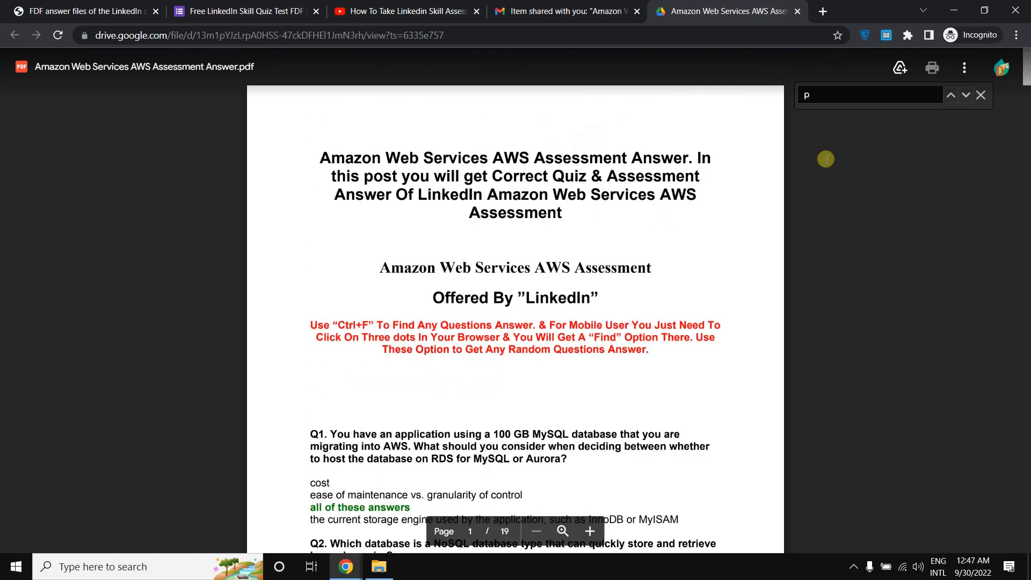
text(w)
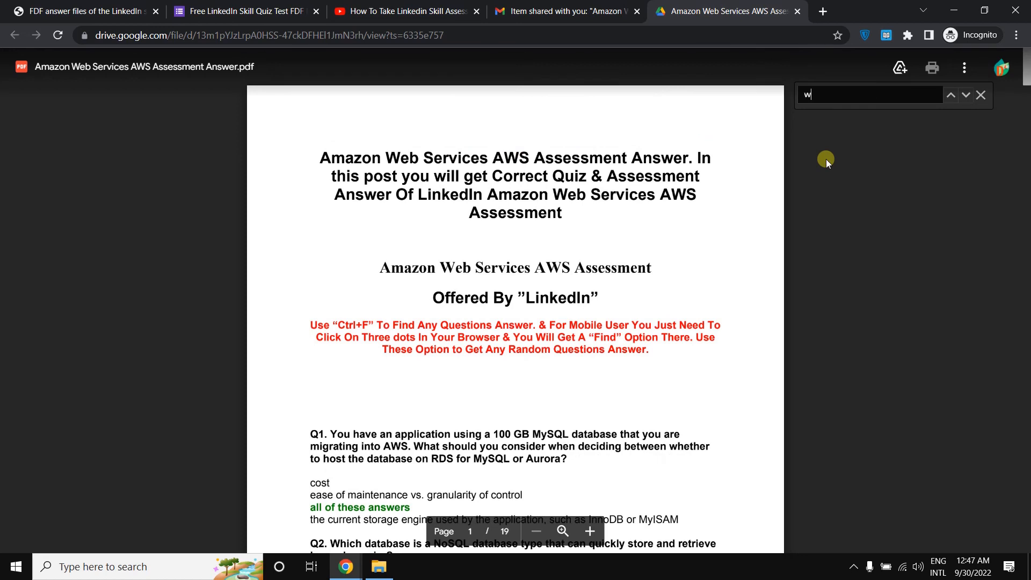
text(hich)
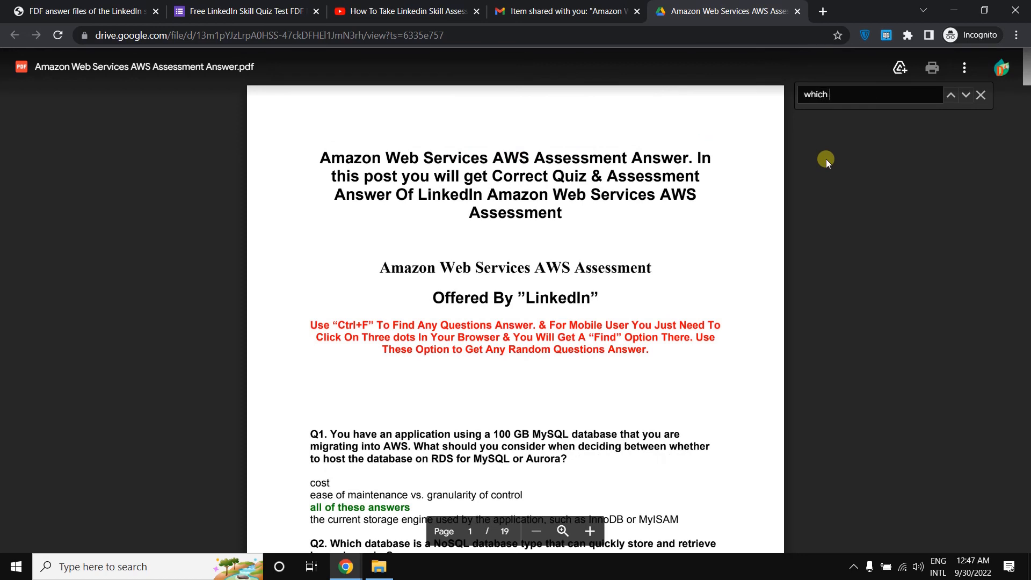
text(dat)
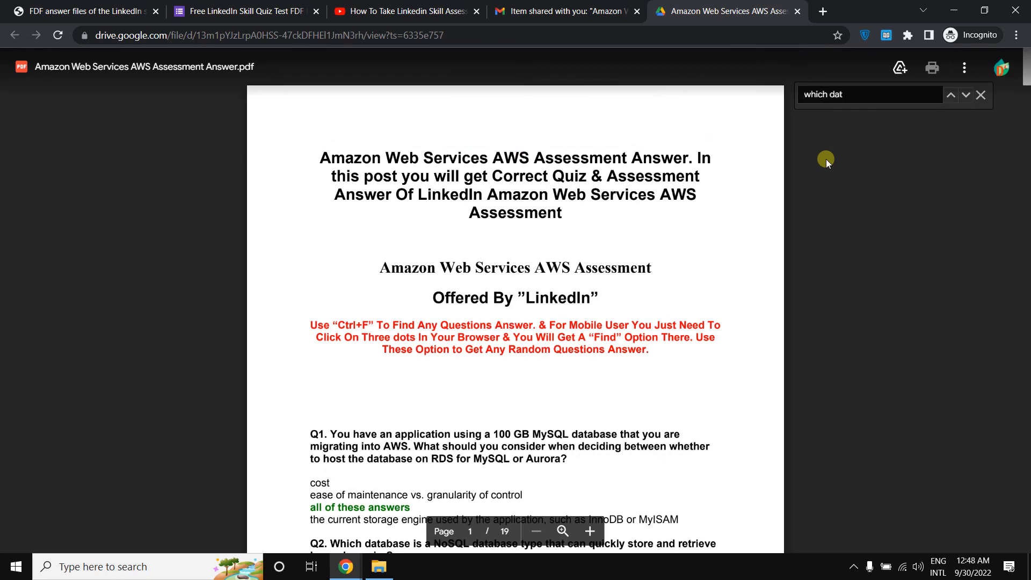
text(a)
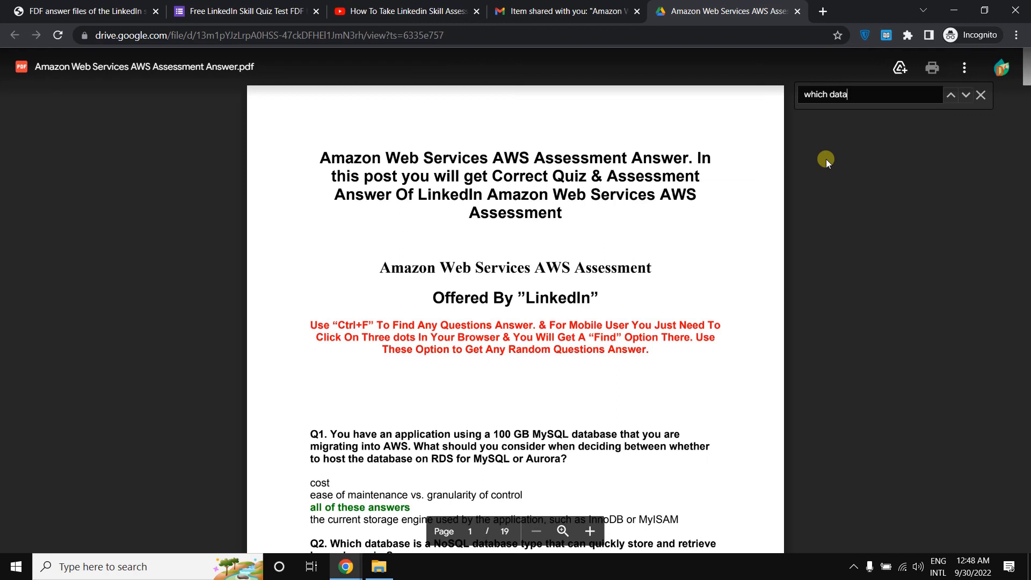
text(base)
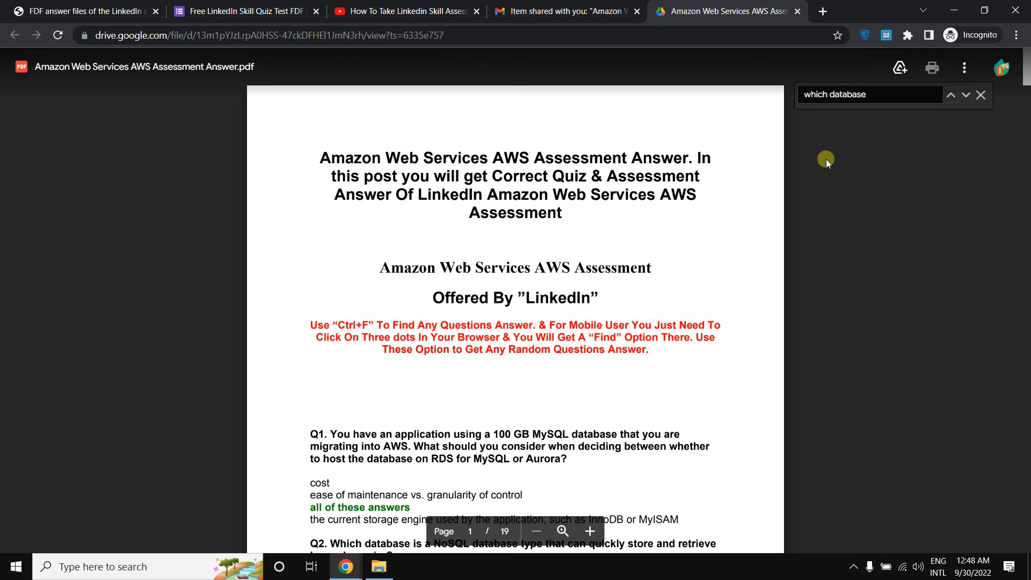
text(is)
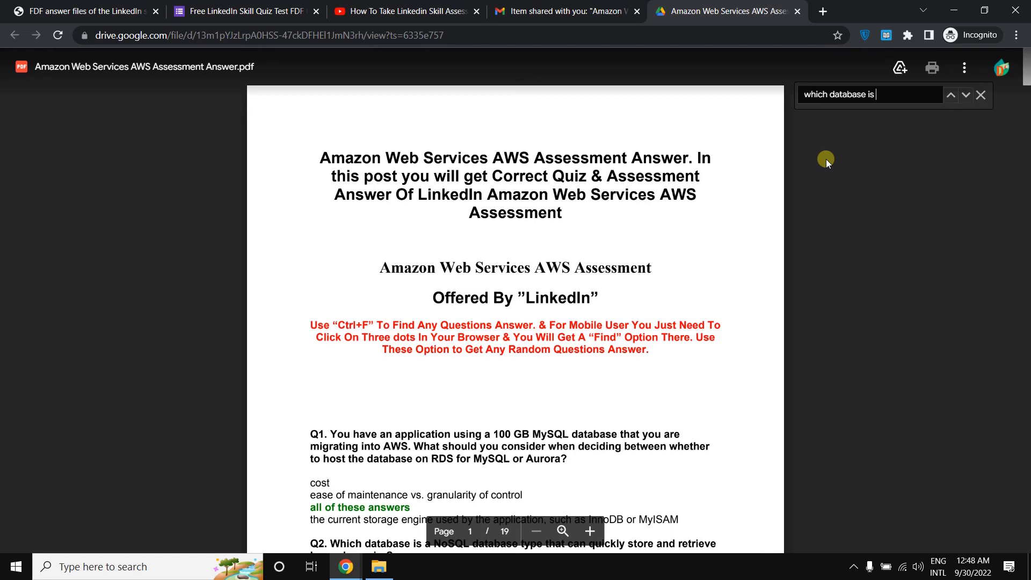
text(no)
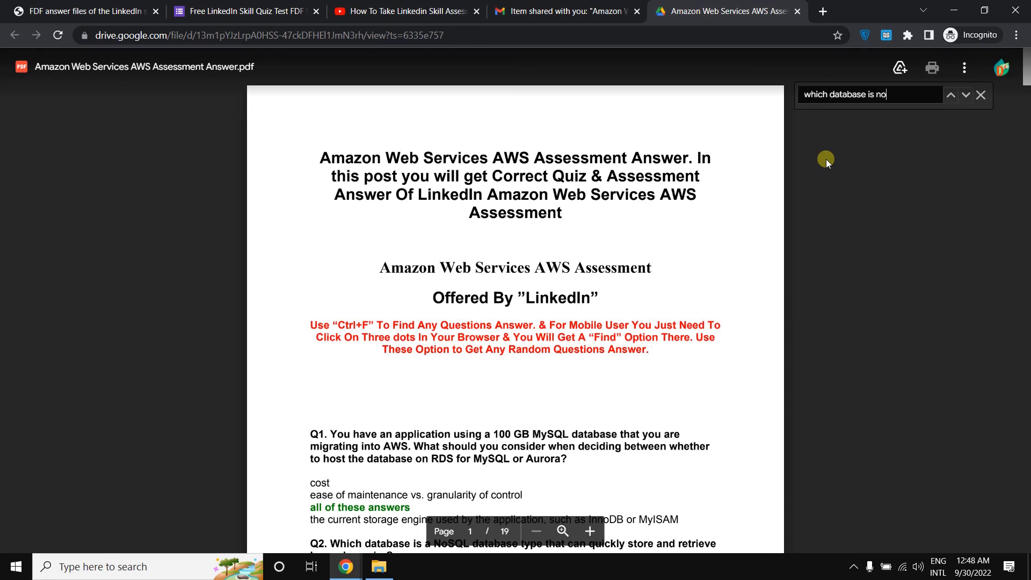
mouse_move(899, 126)
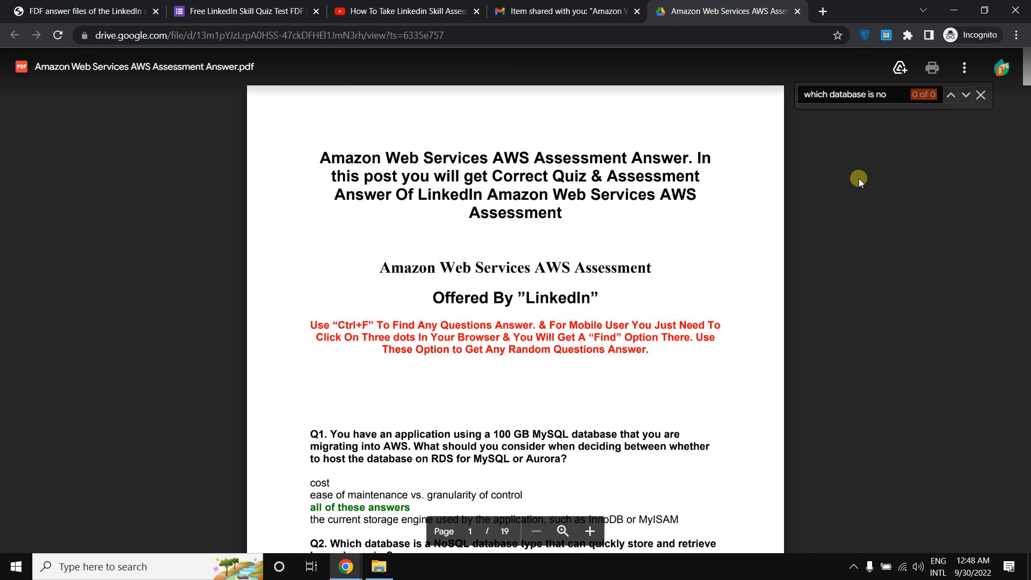
mouse_move(888, 126)
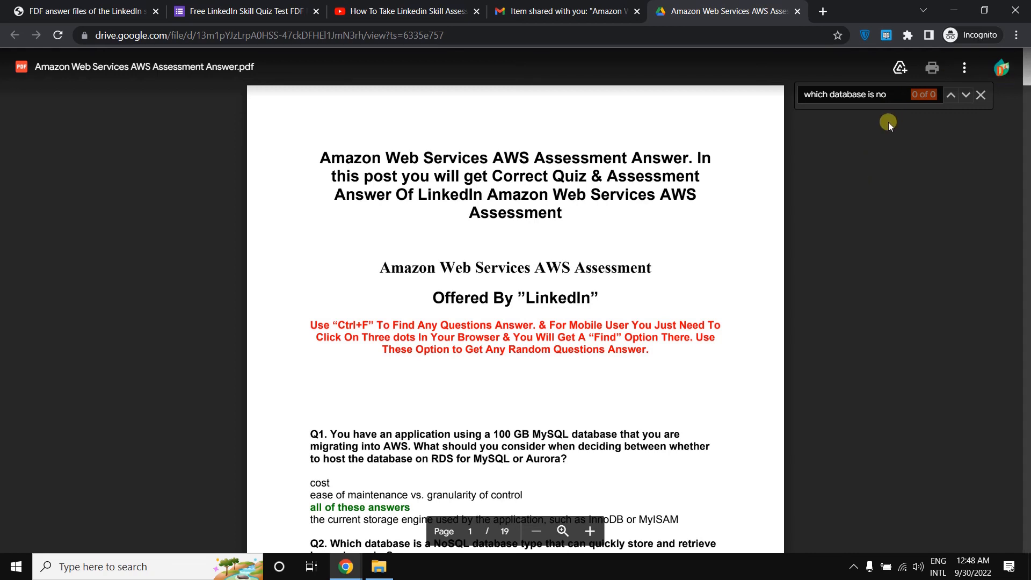
text(SQL)
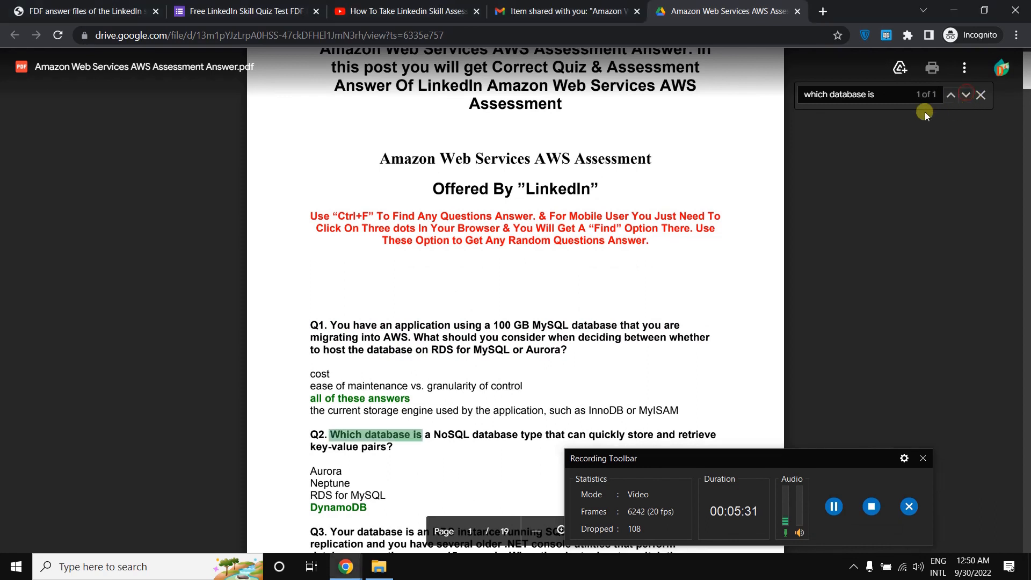
mouse_move(848, 130)
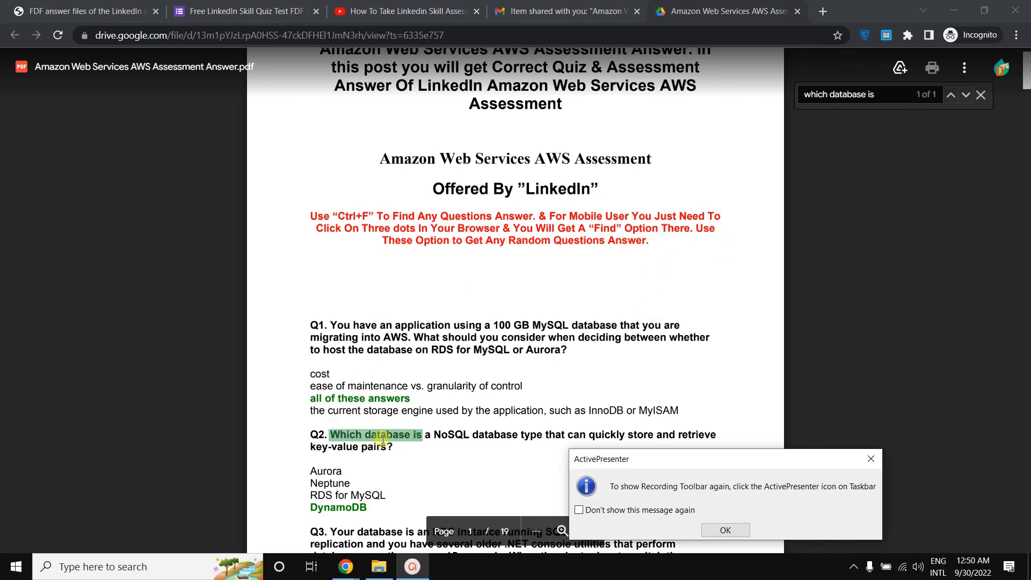
mouse_move(517, 268)
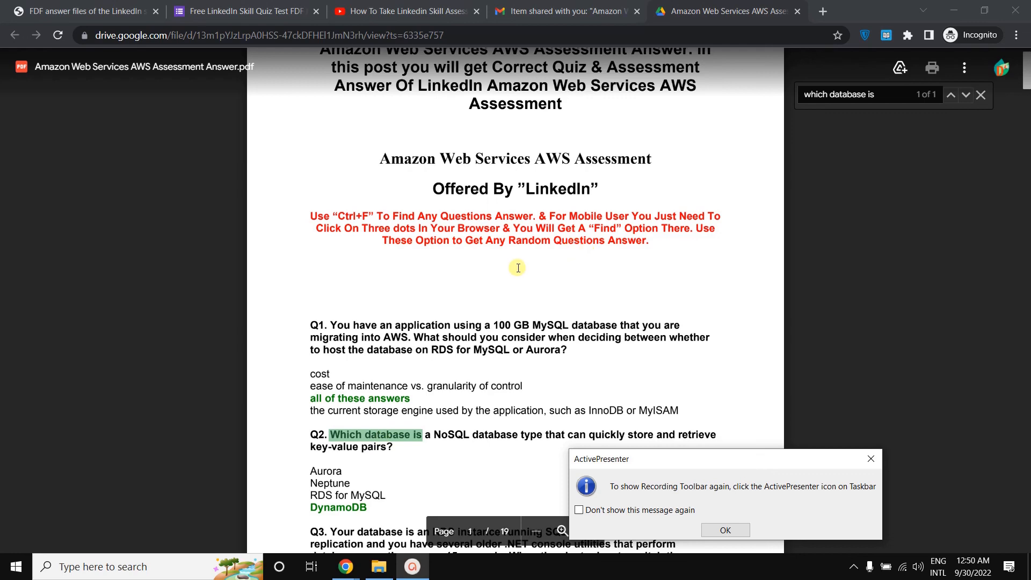
mouse_move(555, 181)
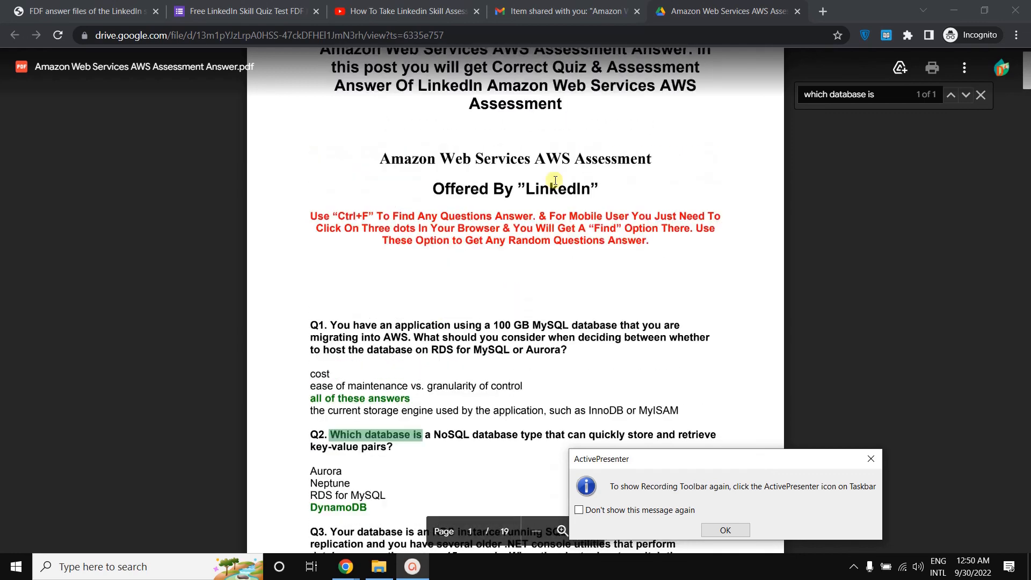